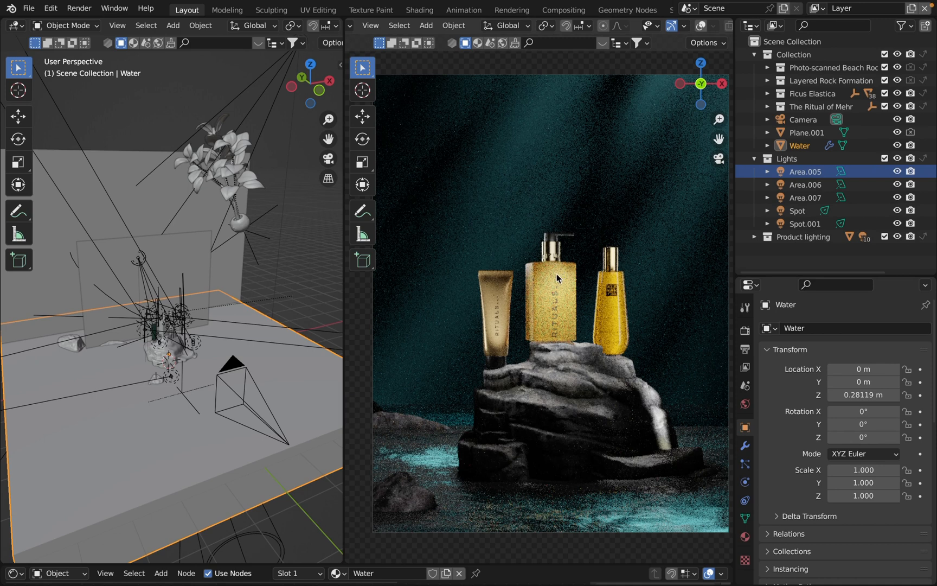
mouse_move(504, 351)
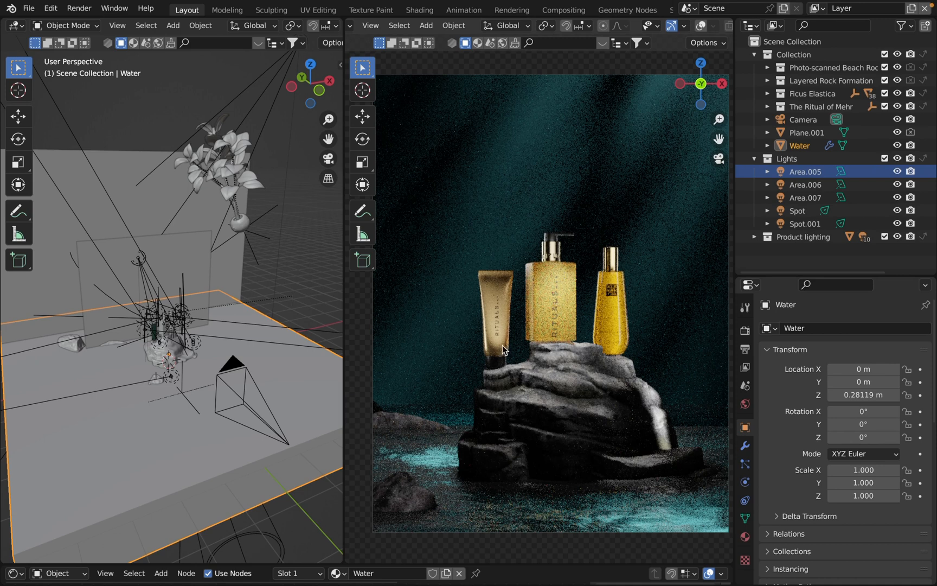
mouse_move(505, 336)
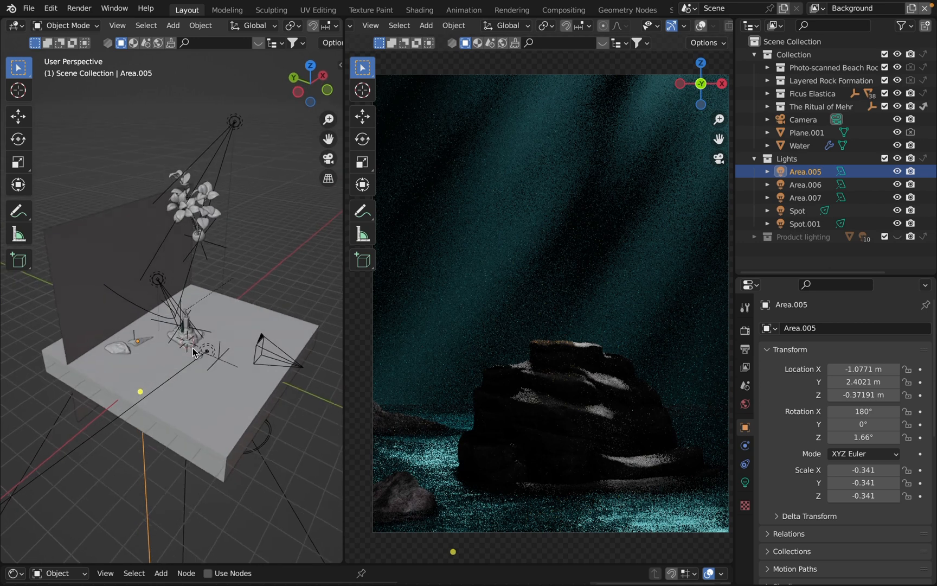
Step: Select the rock, the pump bottle and The Ritual of Mehr collection in the outliner
left_click(806, 132)
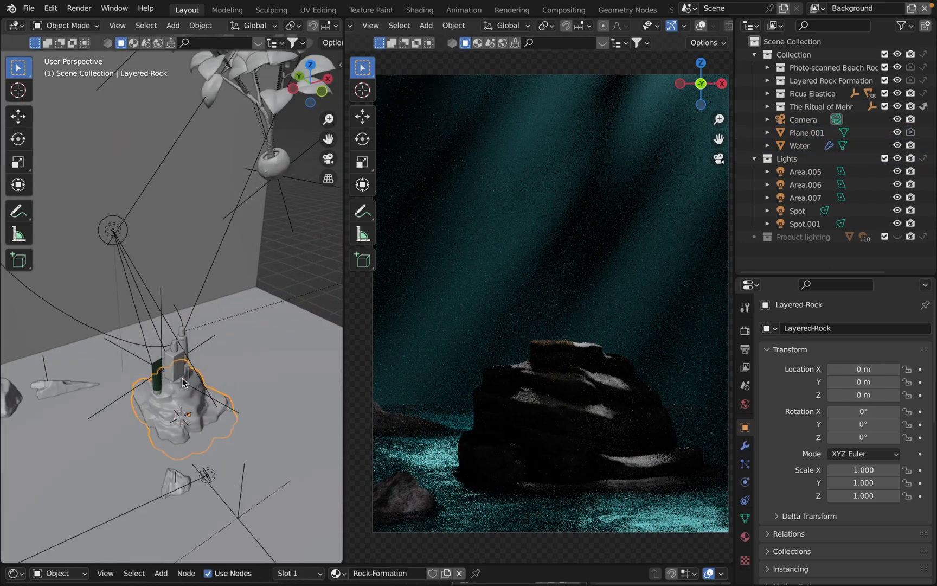
left_click(175, 389)
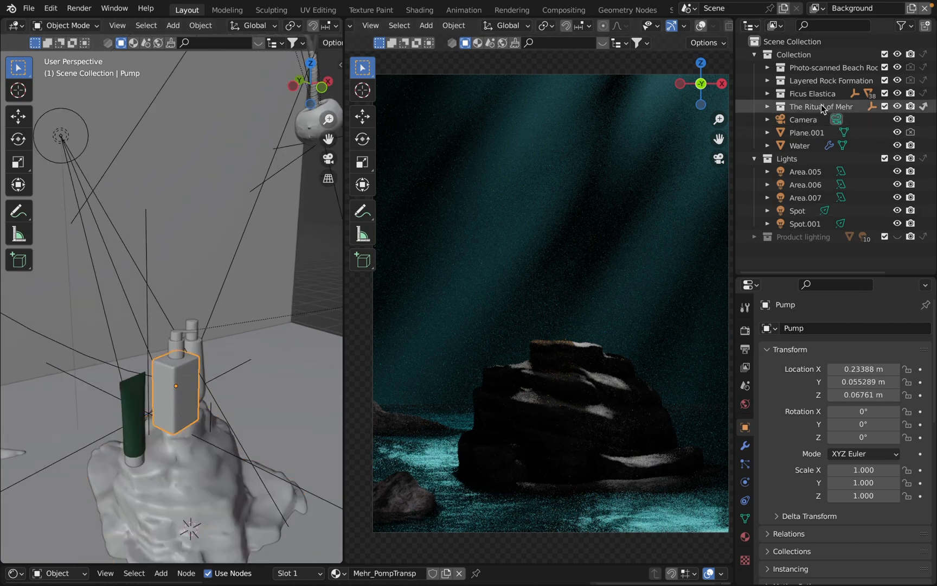
left_click(821, 106)
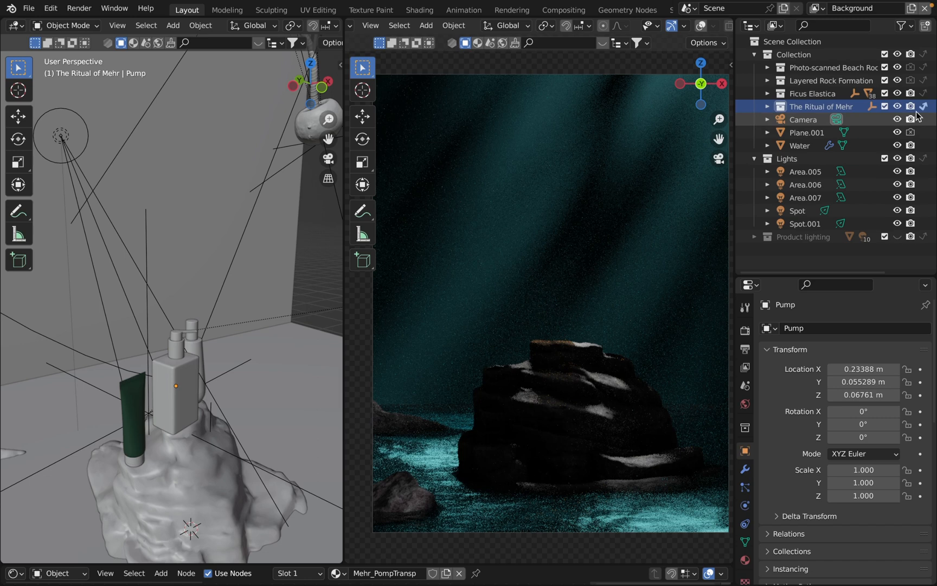
left_click(925, 107)
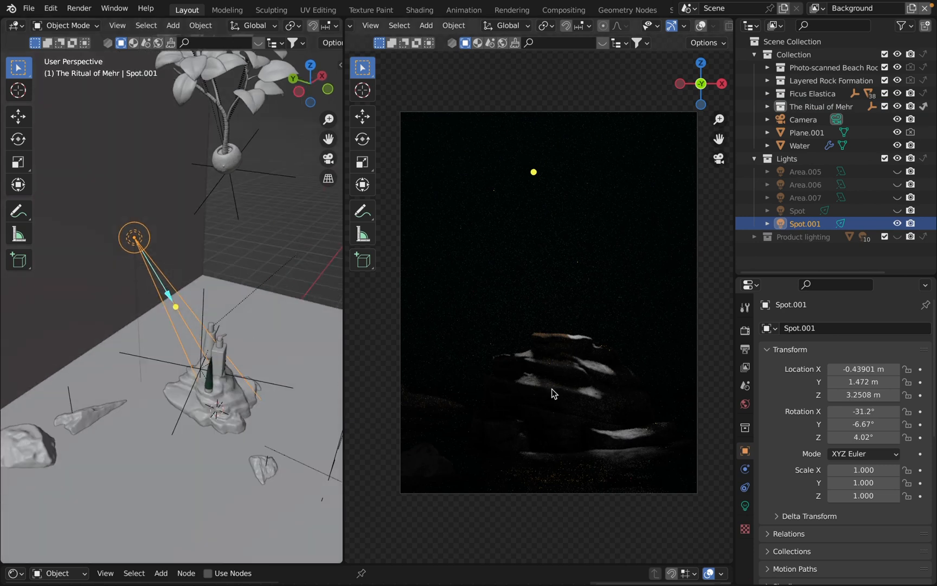
mouse_move(548, 383)
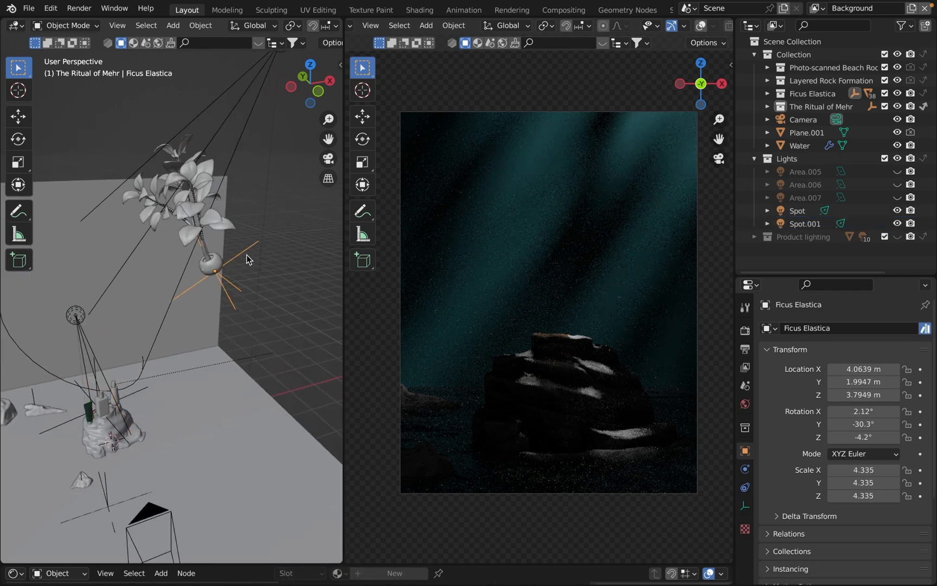
mouse_move(177, 242)
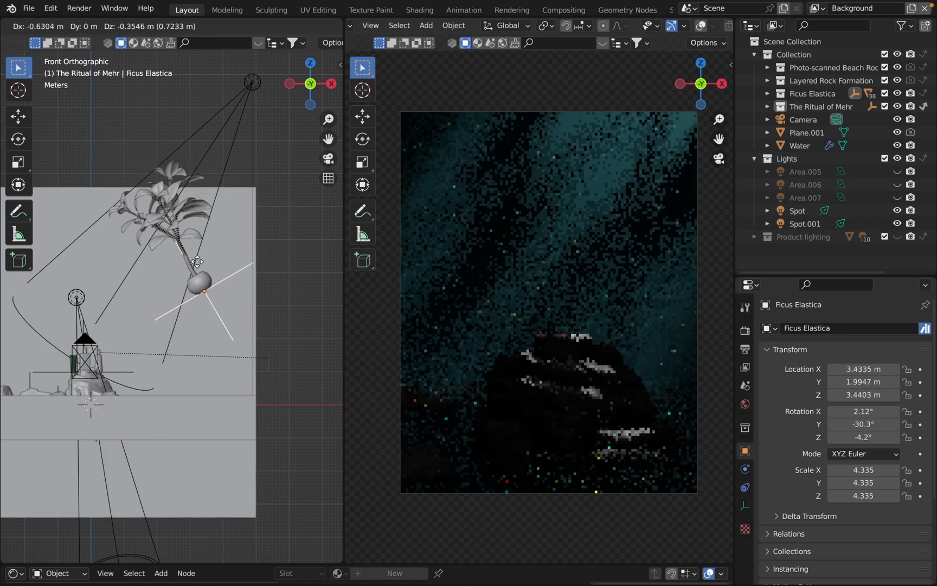
Step: Move the Ficus Elastica plant down and to the left in front view
left_click_drag(201, 263, 191, 284)
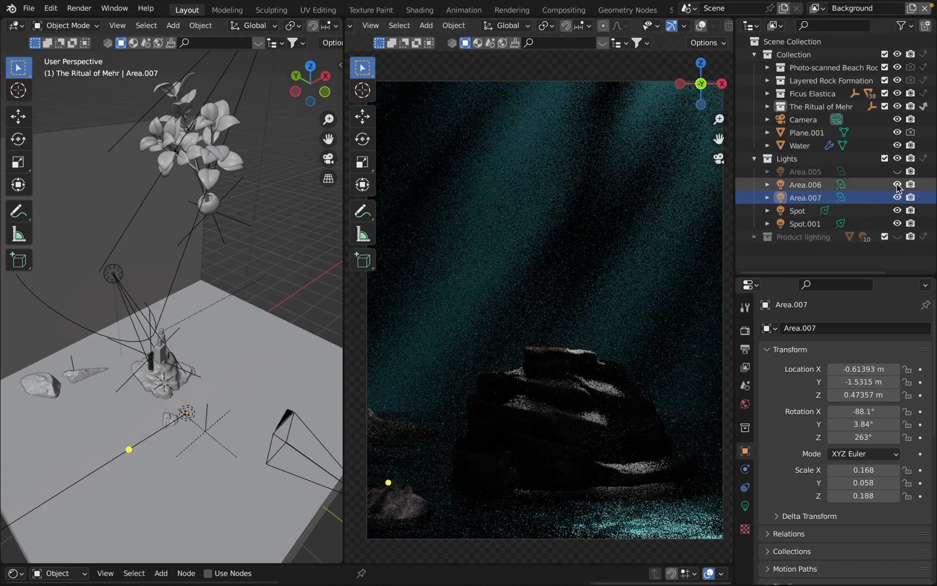
left_click(806, 184)
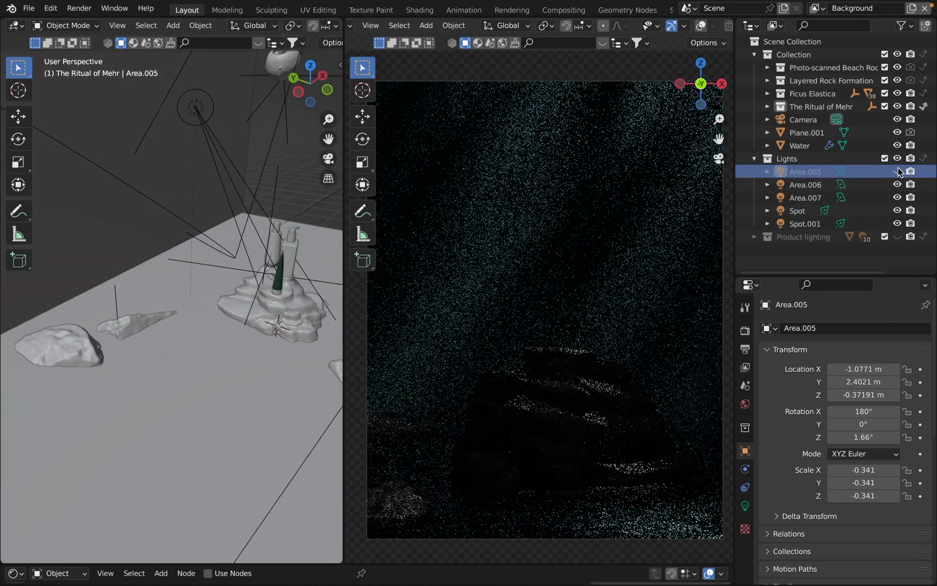
Step: Re-enable Area.005, toggle the Lights collection and settle on the Products view layer
left_click(815, 8)
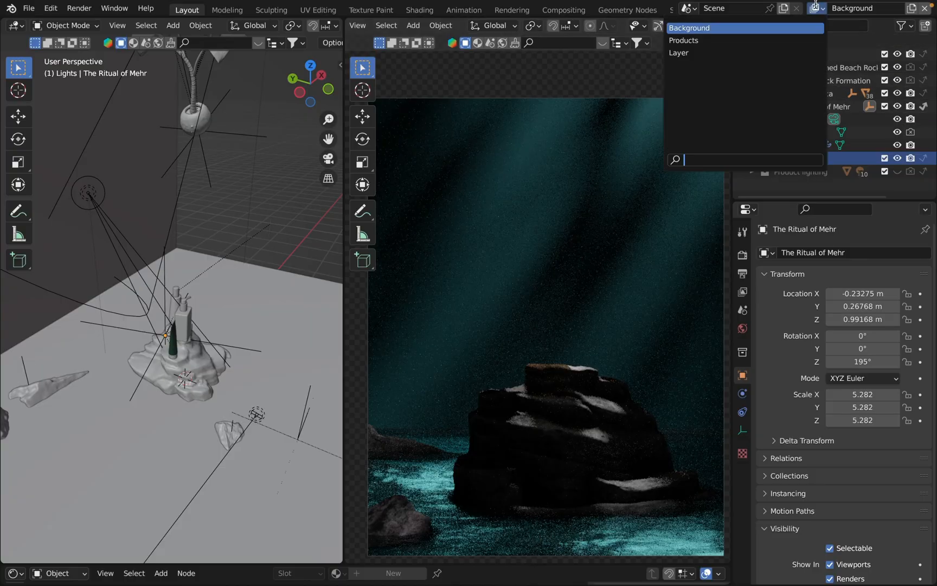
left_click(683, 40)
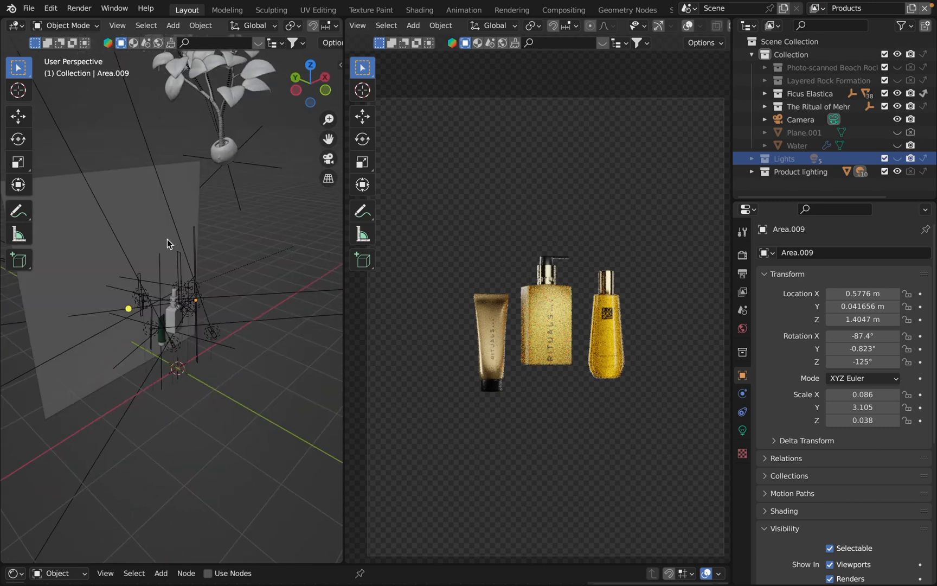
mouse_move(693, 202)
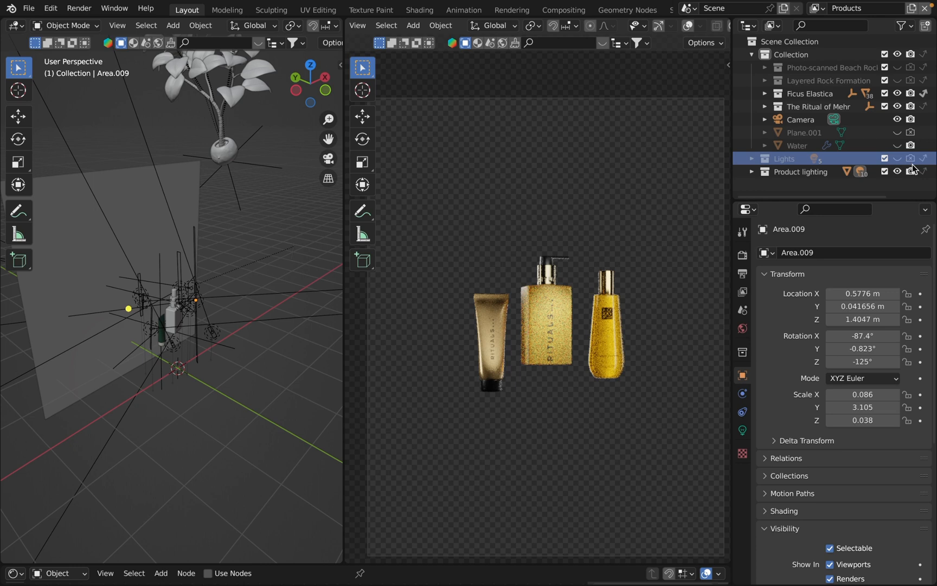
mouse_move(923, 170)
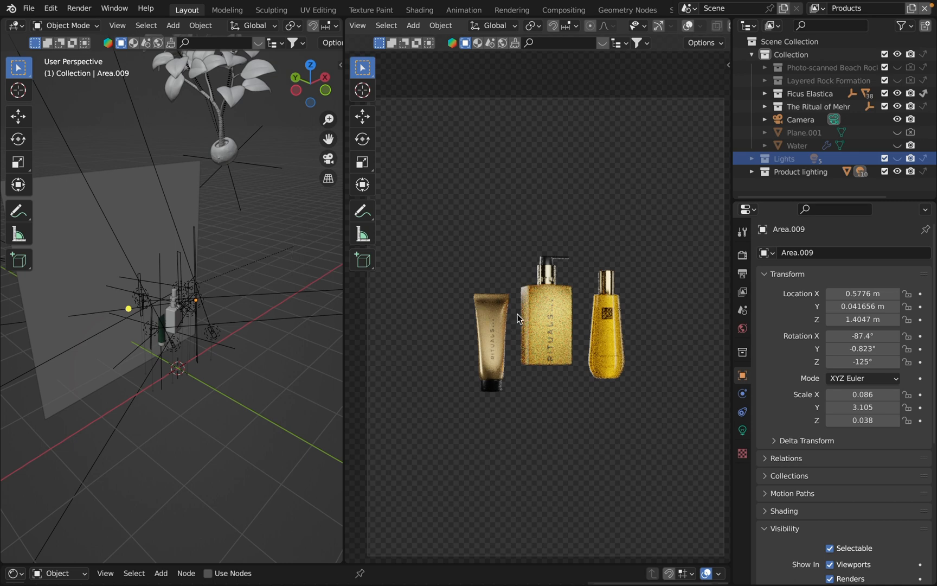
left_click(898, 158)
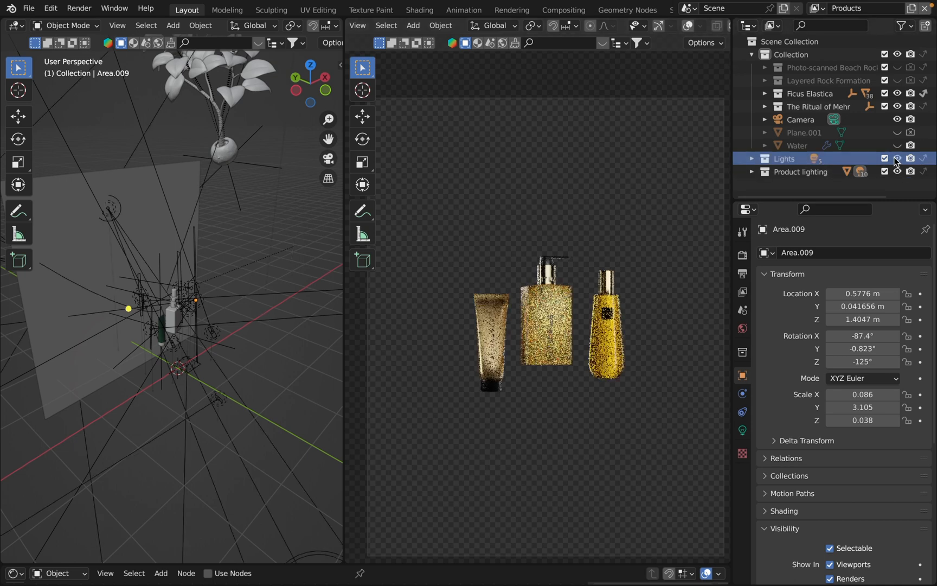
left_click(897, 158)
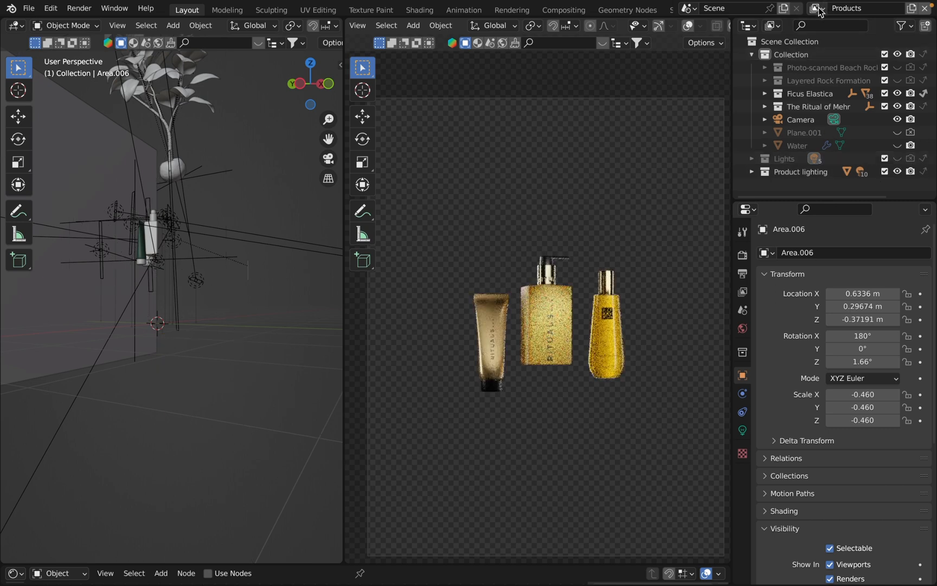
left_click(817, 7)
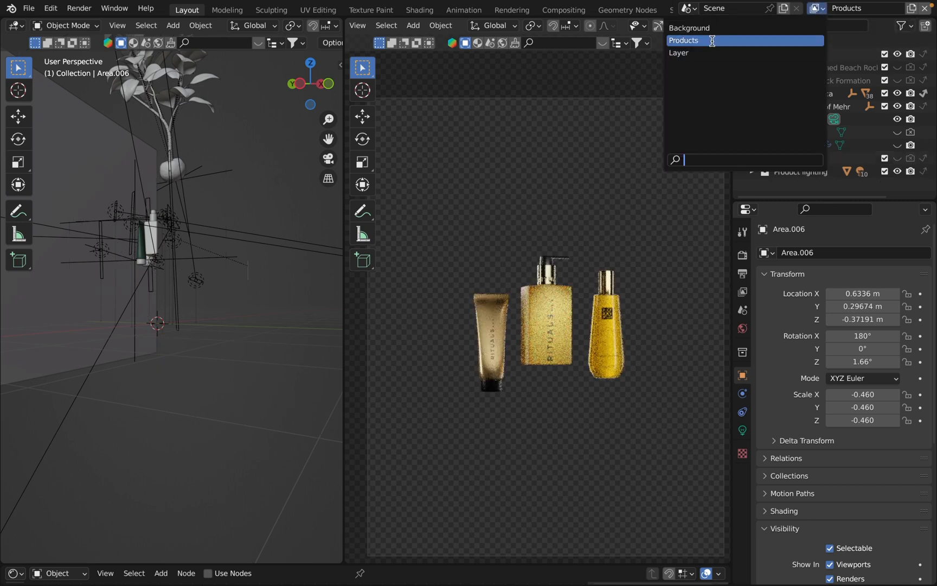
left_click(684, 40)
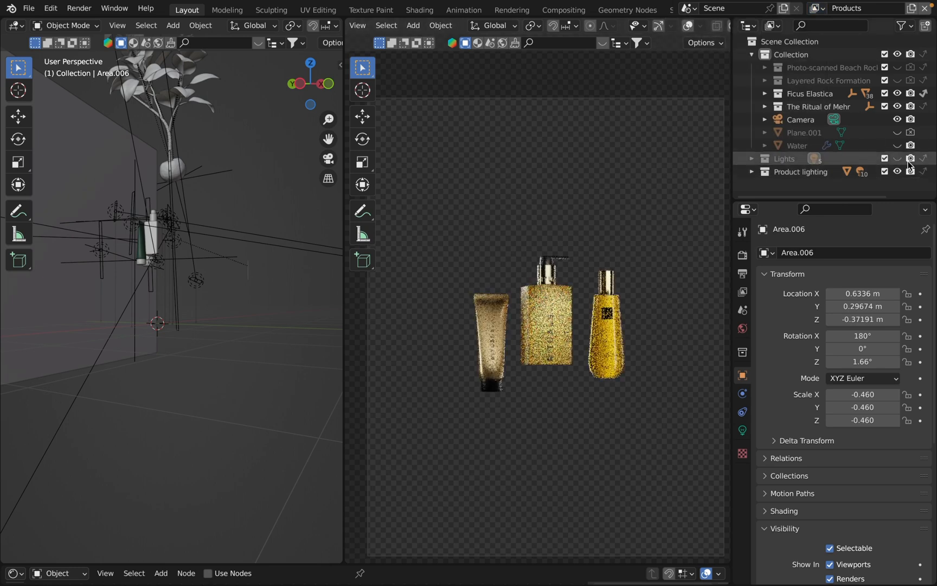
mouse_move(910, 170)
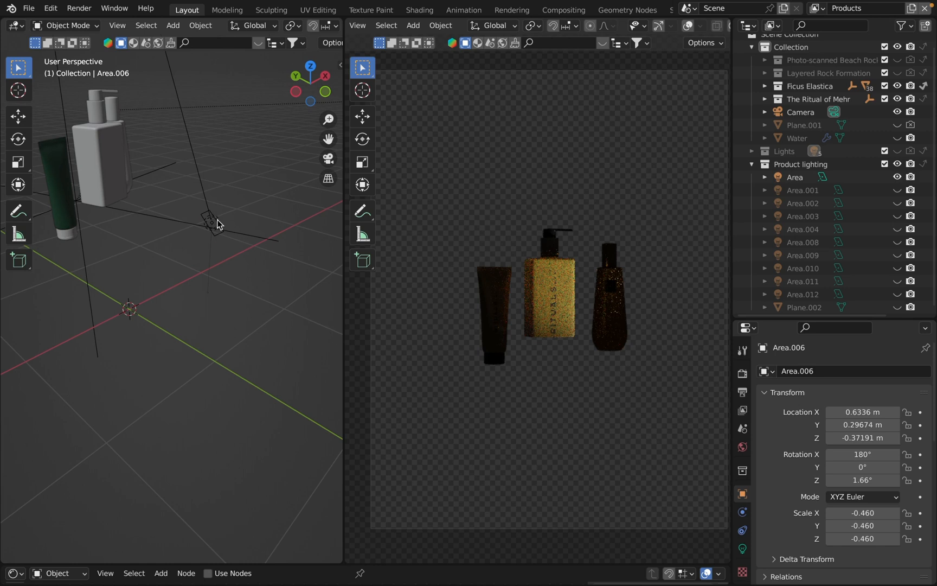
Step: Select the product area lights and the square pump bottle, enabling Area.001 for golden highlights
left_click(796, 177)
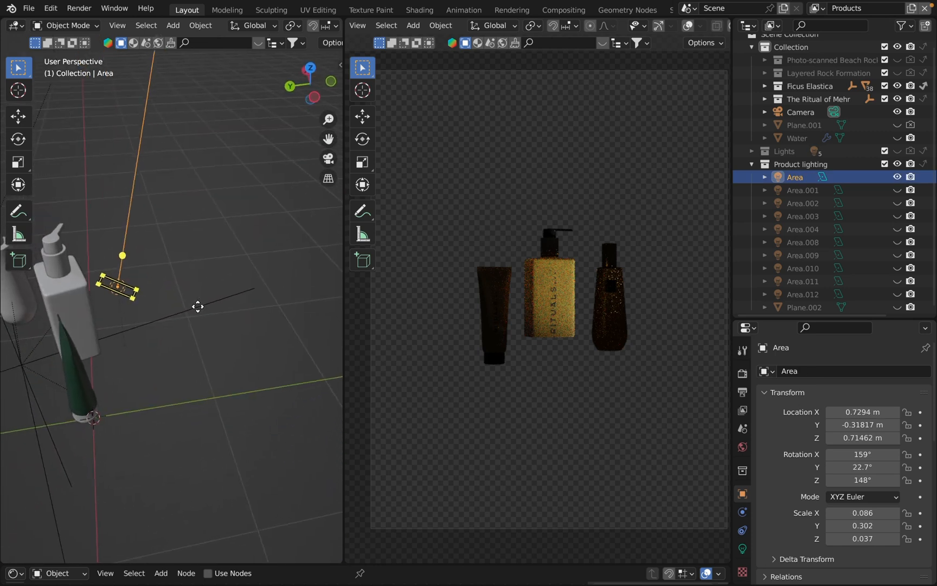
left_click_drag(179, 300, 138, 269)
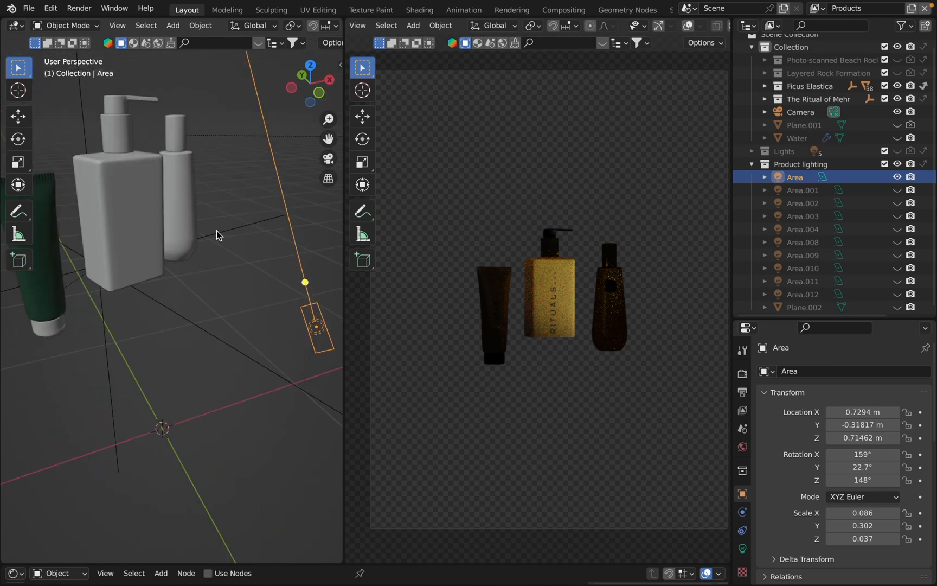
left_click_drag(215, 235, 155, 254)
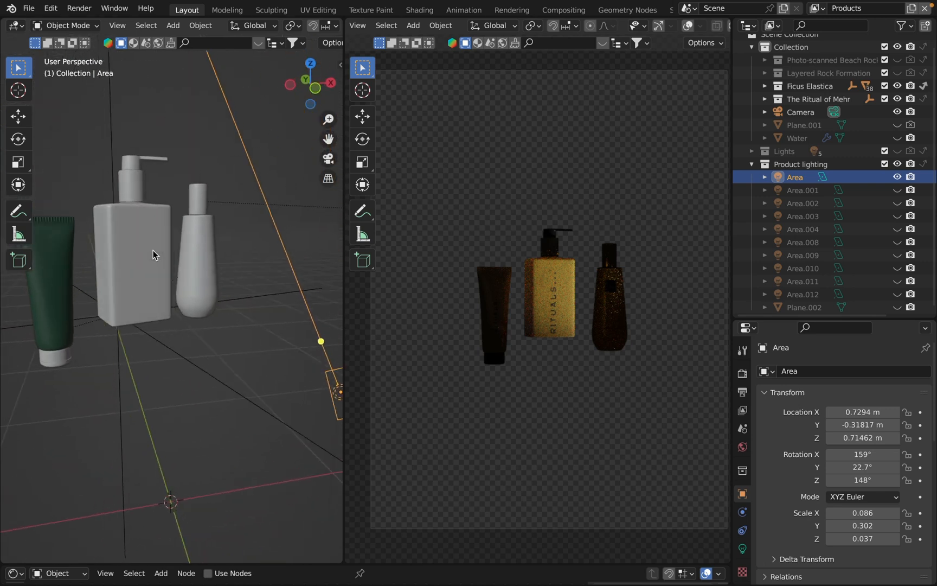
left_click(131, 262)
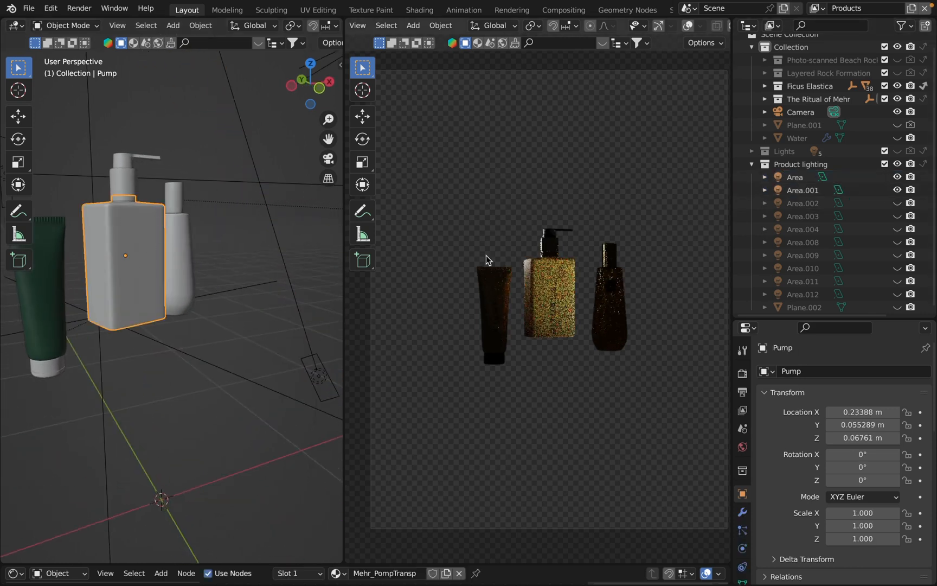
left_click(803, 190)
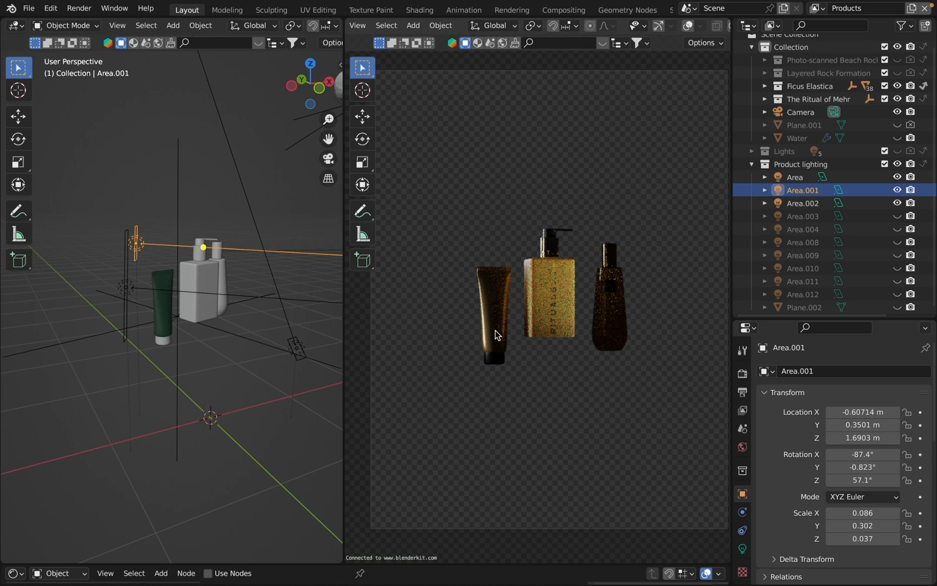
mouse_move(491, 298)
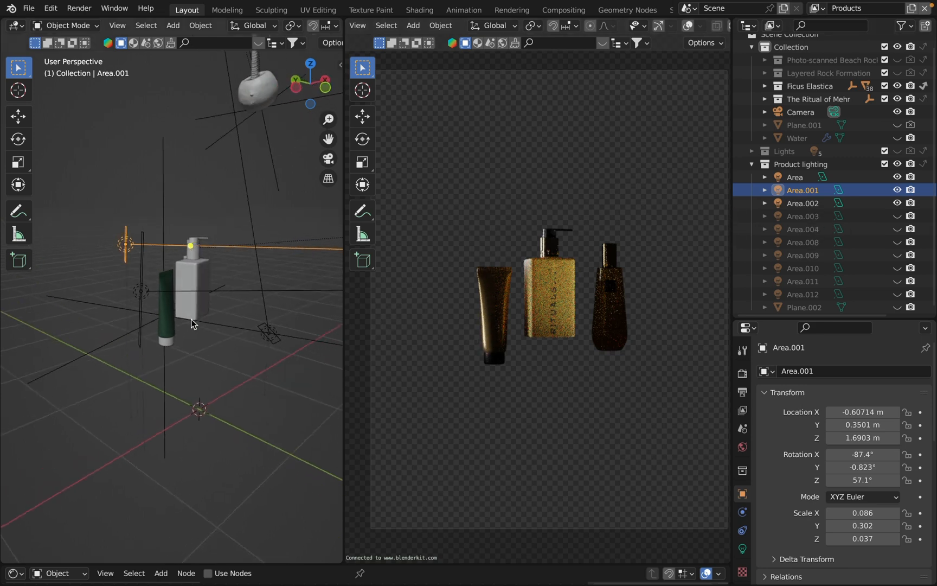
Step: Switch on Area.002 and Area.003 and raise Area.003 higher above the bottles
left_click(802, 203)
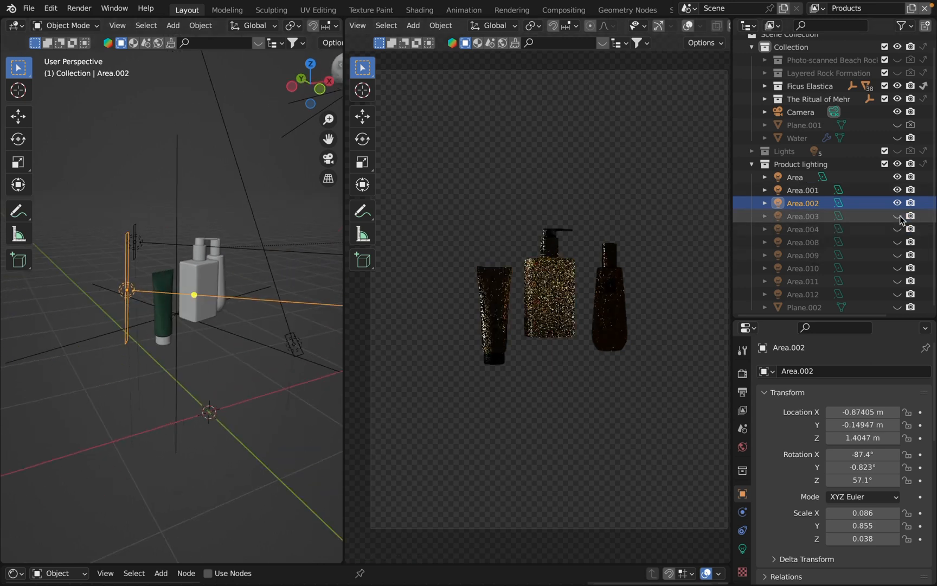
left_click(803, 216)
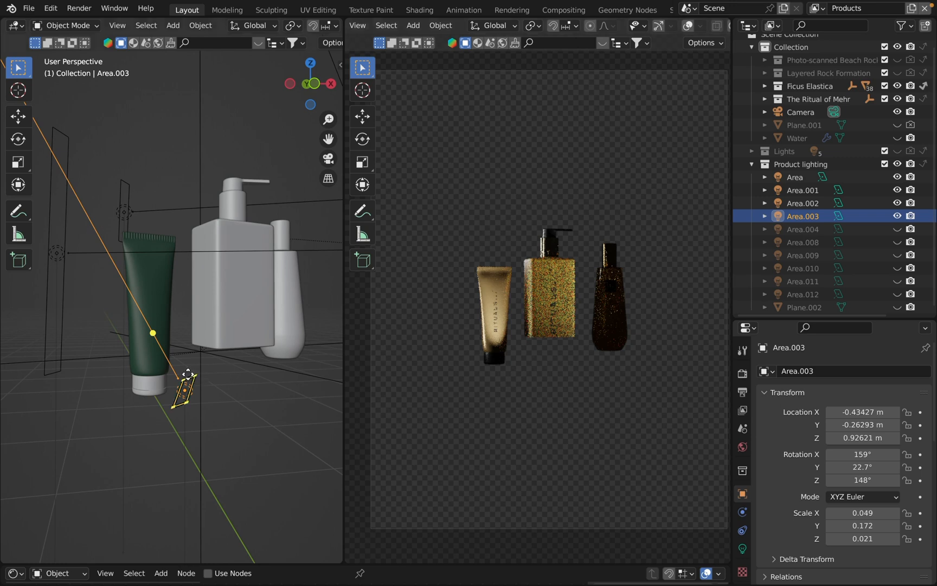
left_click_drag(179, 238, 262, 378)
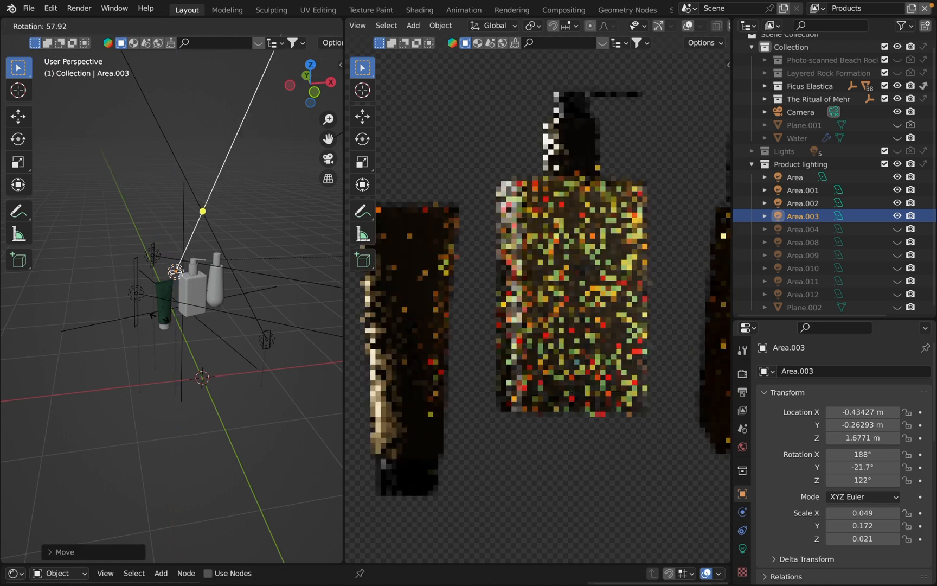
Step: Tilt Area.003 toward the bottles, then reselect Area.002 and Area.003
left_click_drag(203, 211, 166, 331)
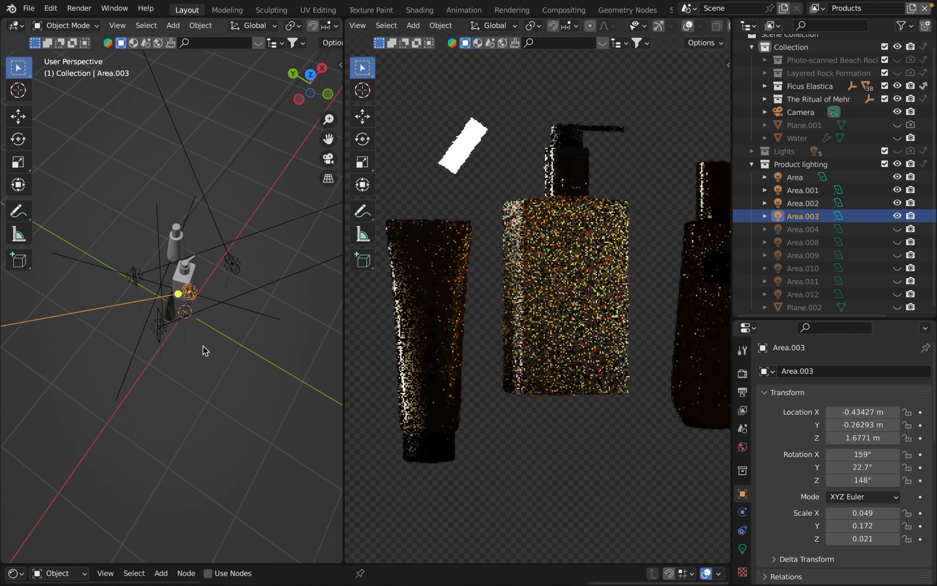
left_click(802, 203)
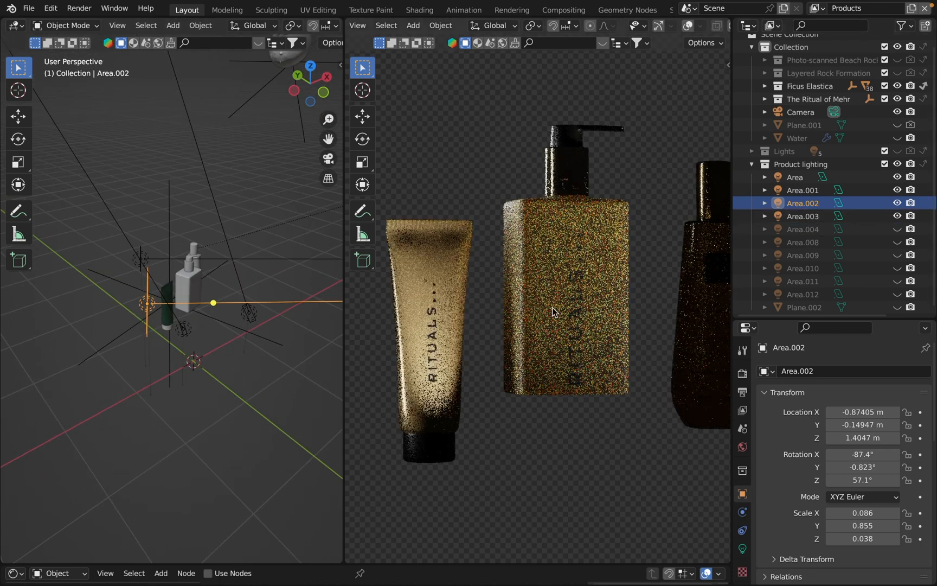
left_click(802, 216)
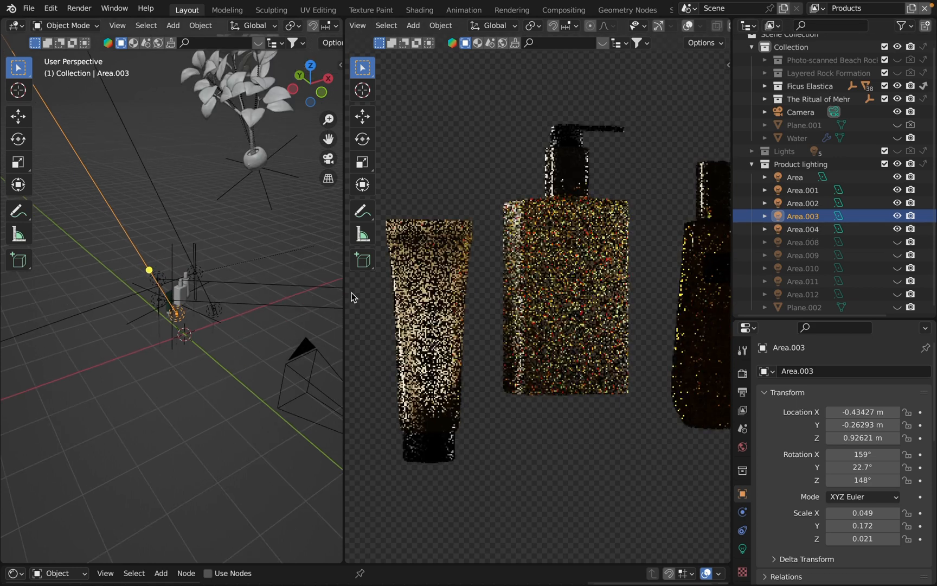
Step: Enable Area.004 and the Plane.002 backdrop, unchecking Camera in its Ray Visibility
left_click(803, 229)
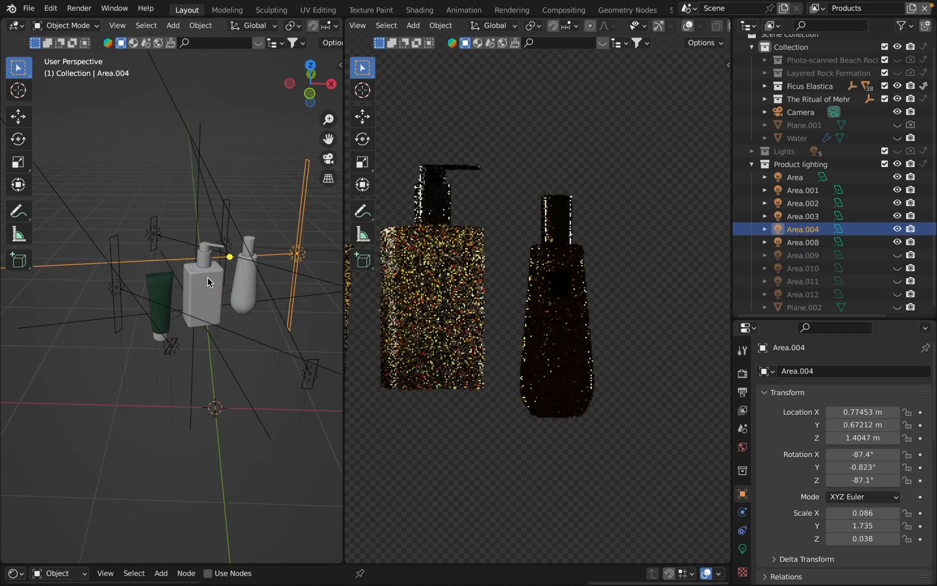
left_click(802, 242)
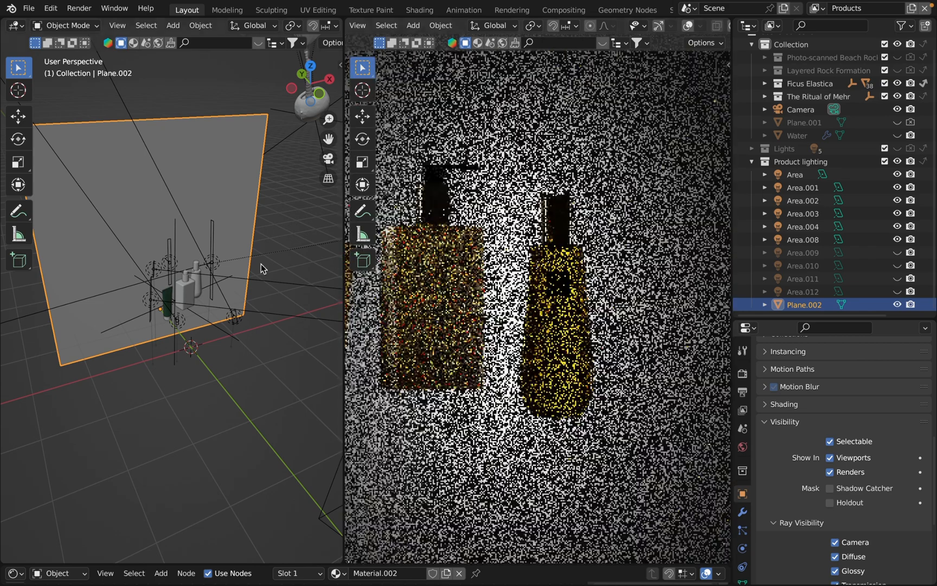
left_click(249, 274)
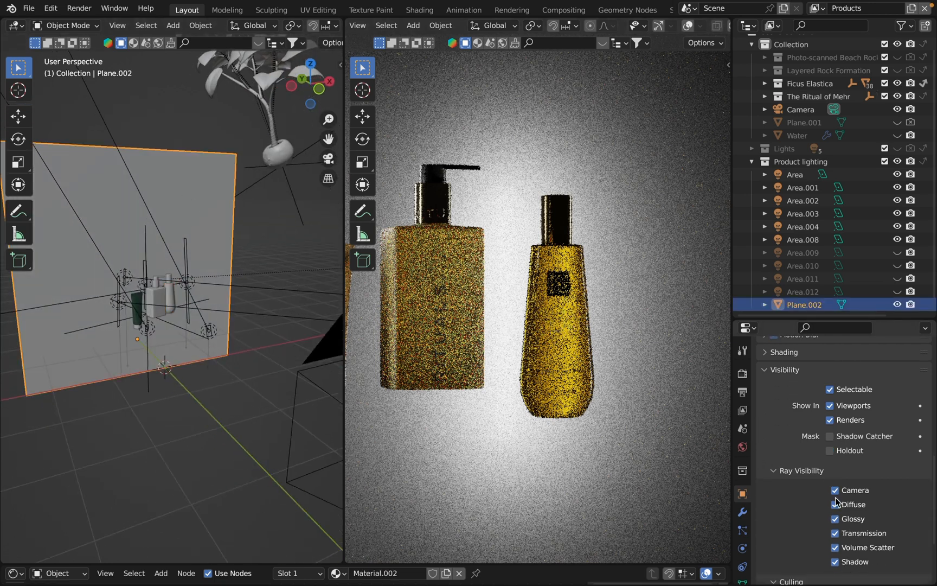
left_click(834, 490)
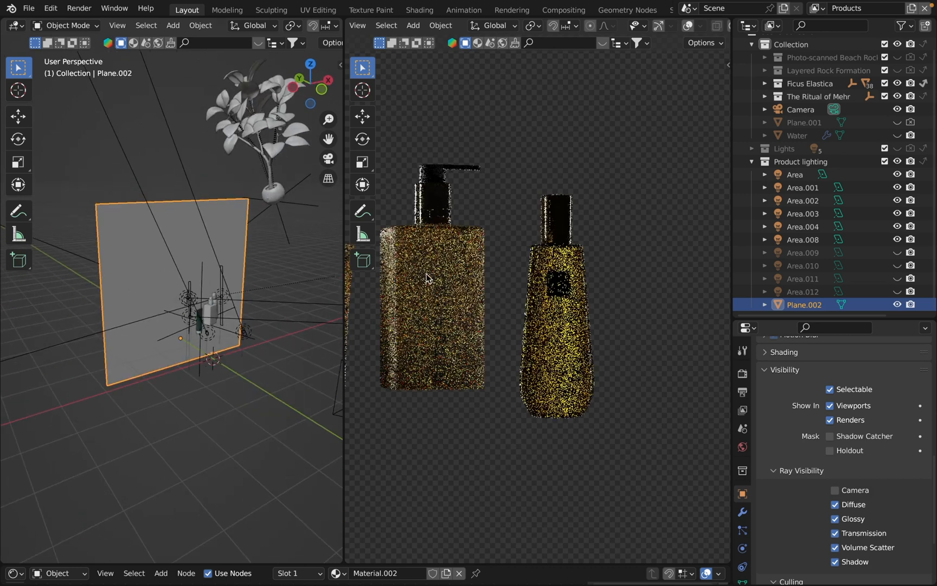
Step: Switch on Area.009 to light the round bottle in bright gold
left_click(803, 252)
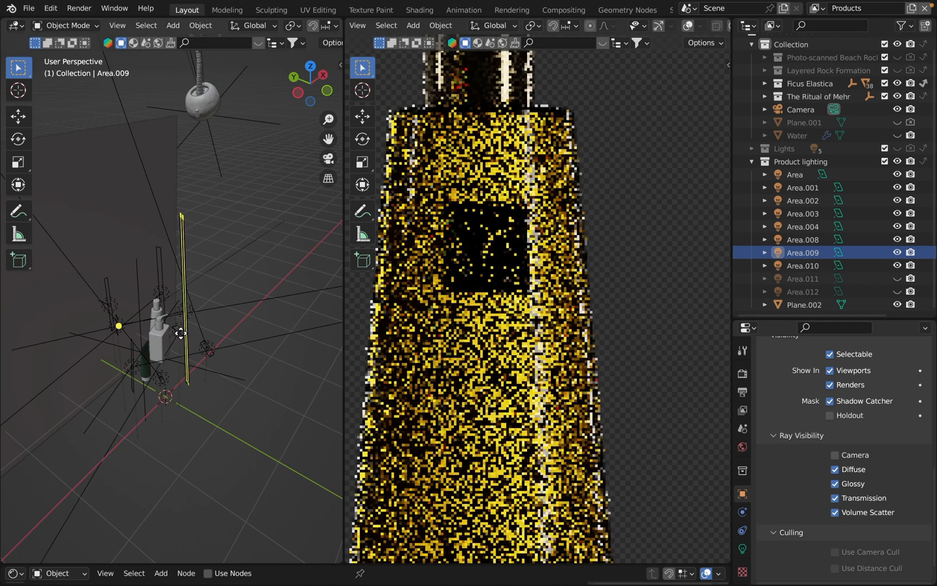
Step: Switch on Area.010, Area.011 and Area.012 so all three bottles render gold
left_click(804, 266)
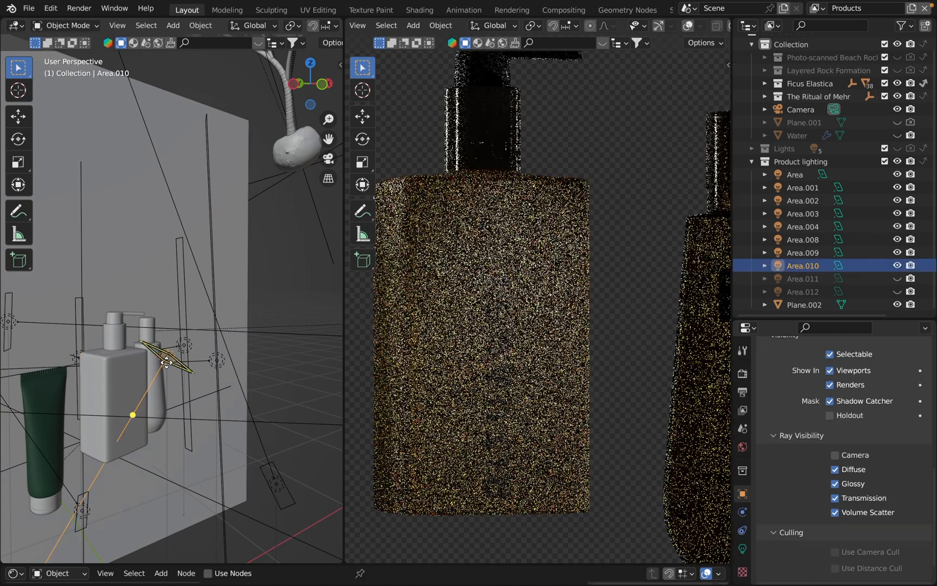
left_click(897, 266)
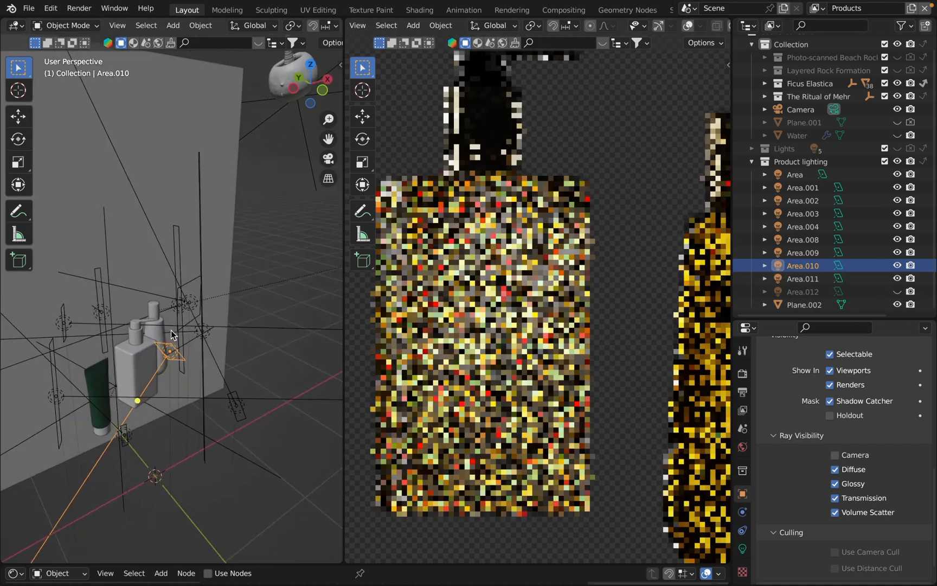
left_click(804, 279)
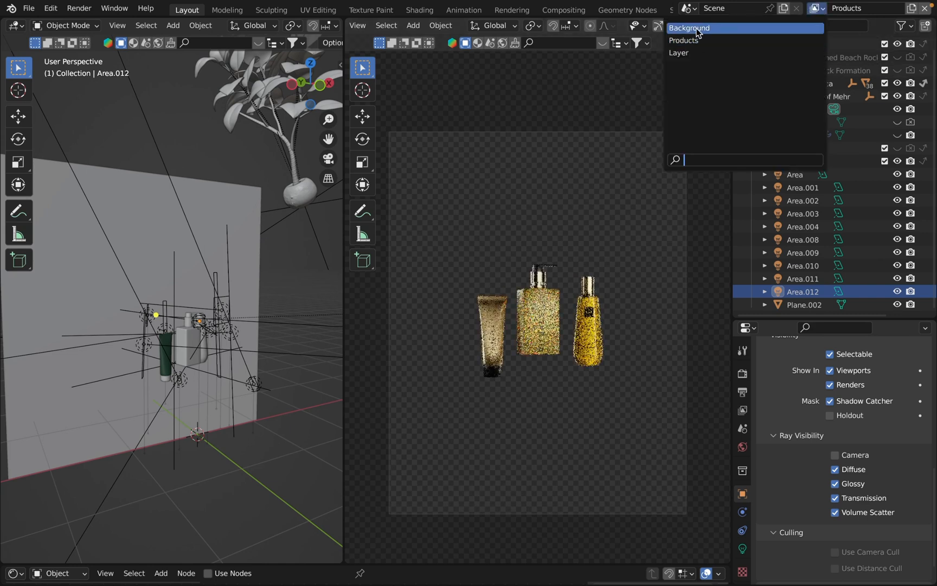
Step: Choose the Background view layer from the top-bar dropdown
left_click(690, 28)
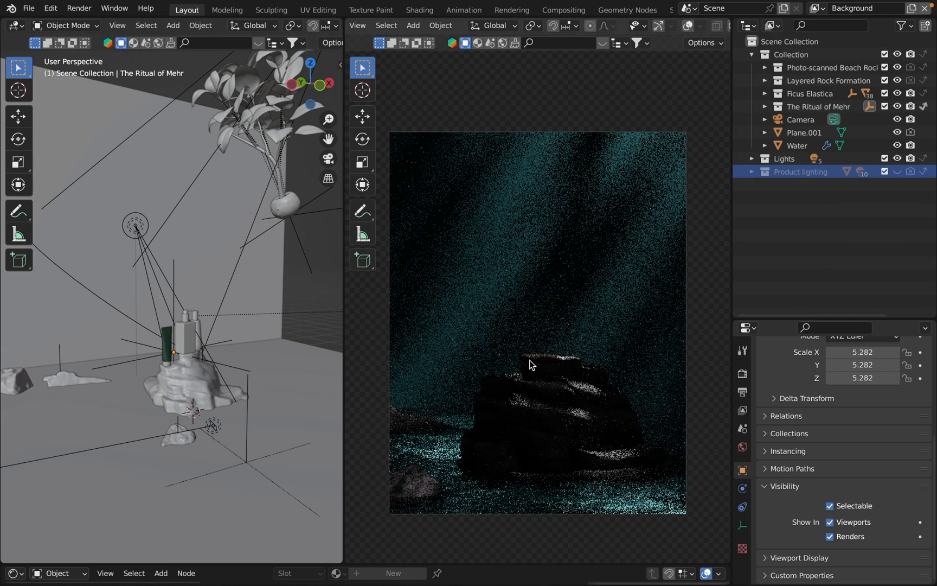
left_click(817, 7)
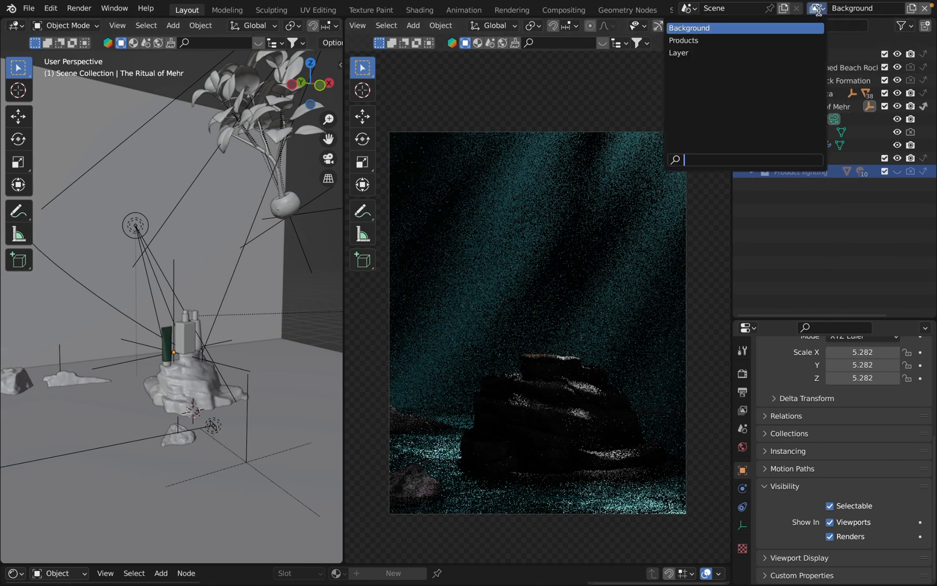
left_click(678, 52)
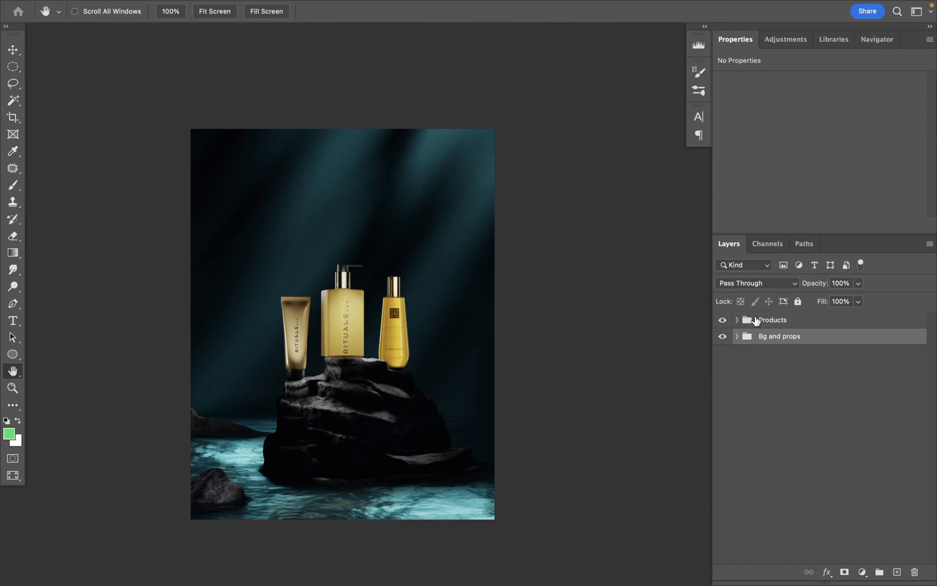
Step: Hide the Products group so only the Bg and props background composite shows
left_click(771, 320)
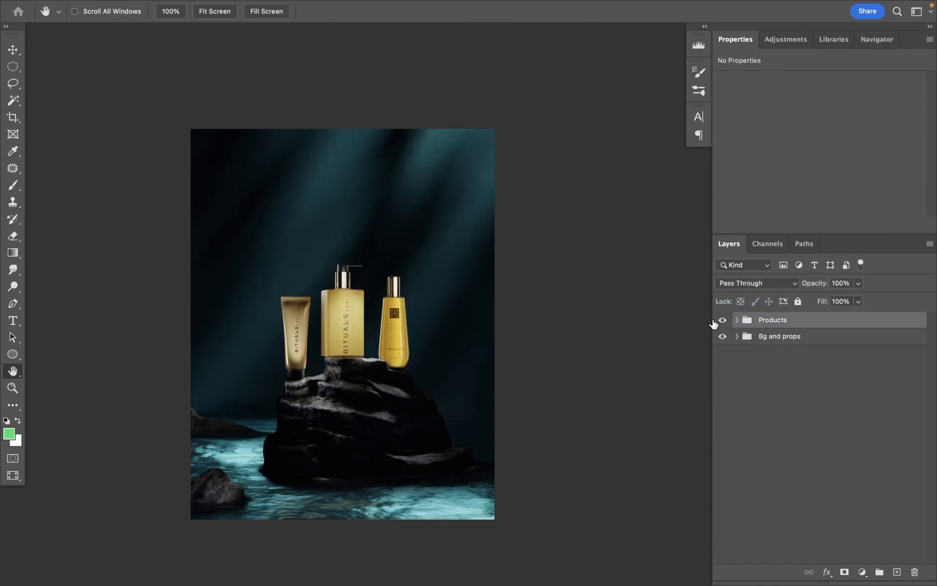
left_click(722, 319)
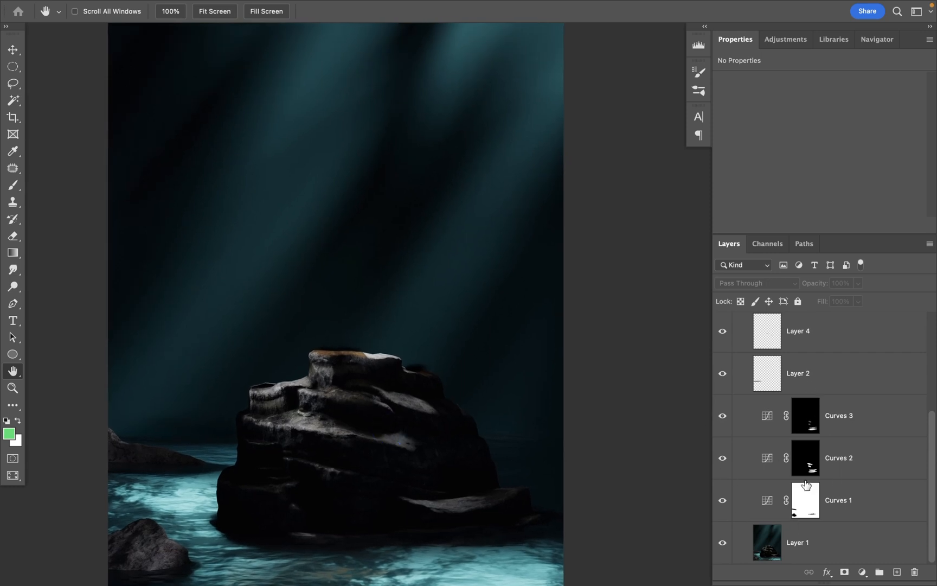
scroll("down", 3)
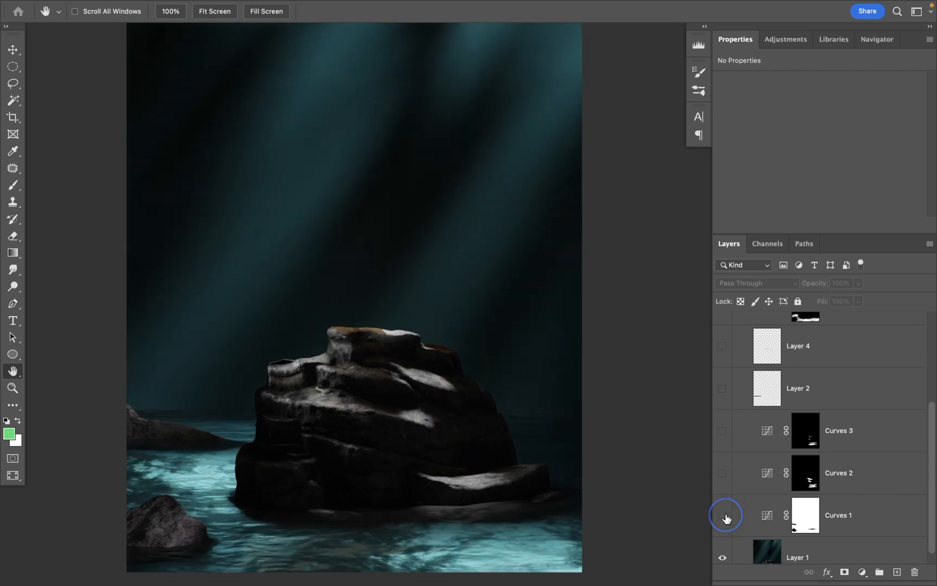
left_click(722, 515)
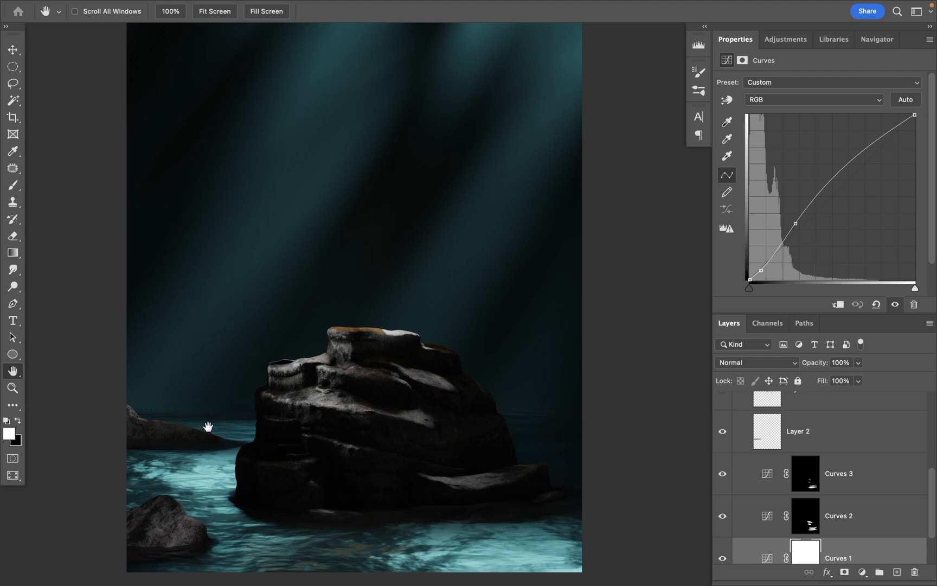
mouse_move(208, 362)
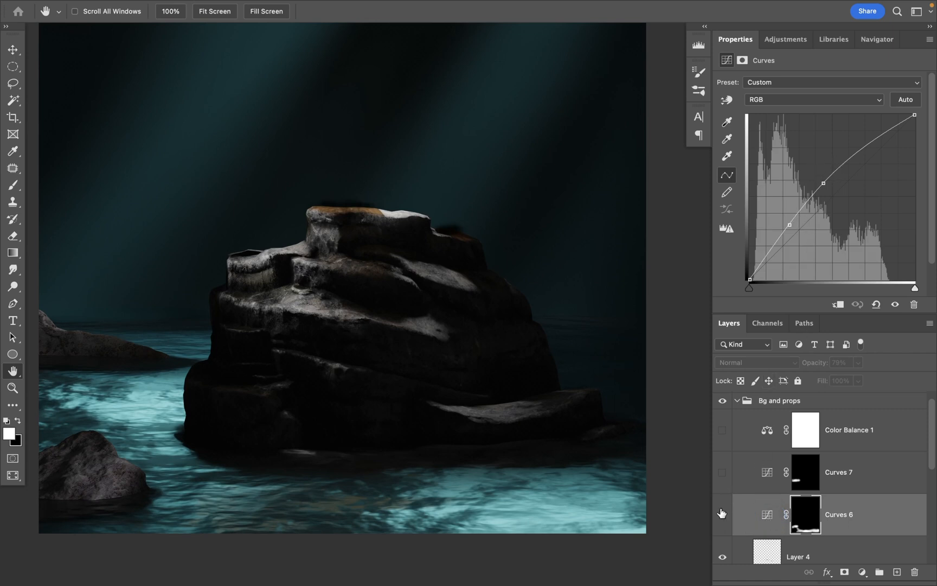
left_click(722, 471)
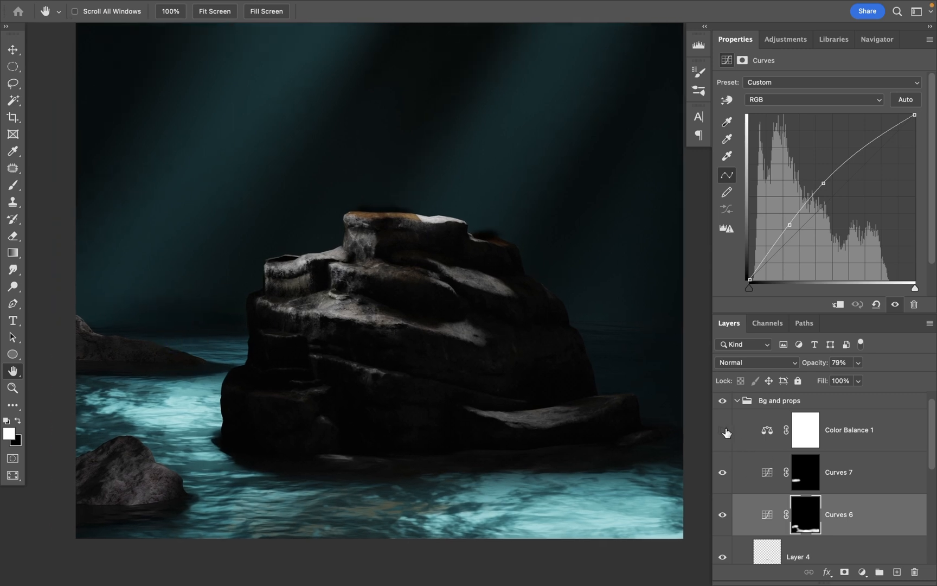
left_click(848, 430)
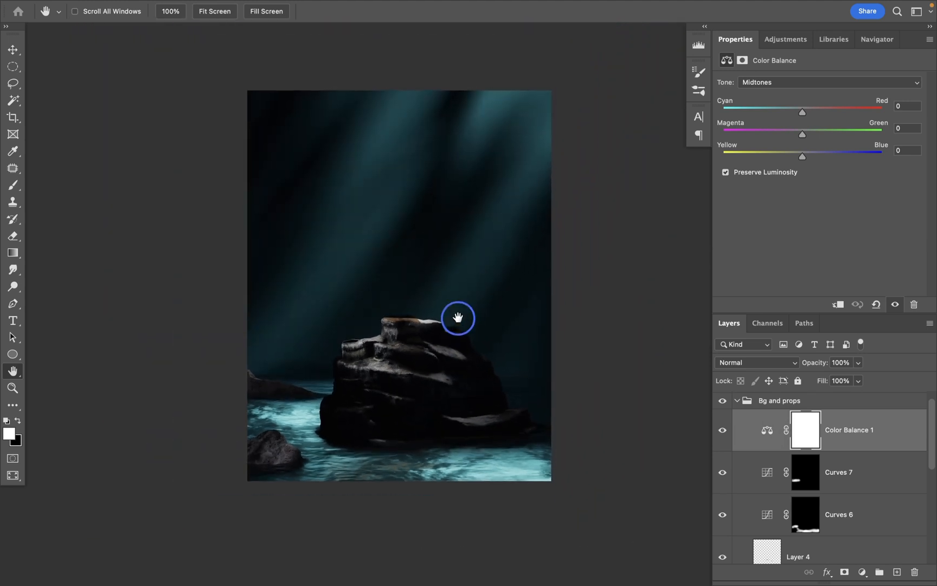
Step: Zoom in on the gold bottles where they rest on top of the rock
left_click(722, 430)
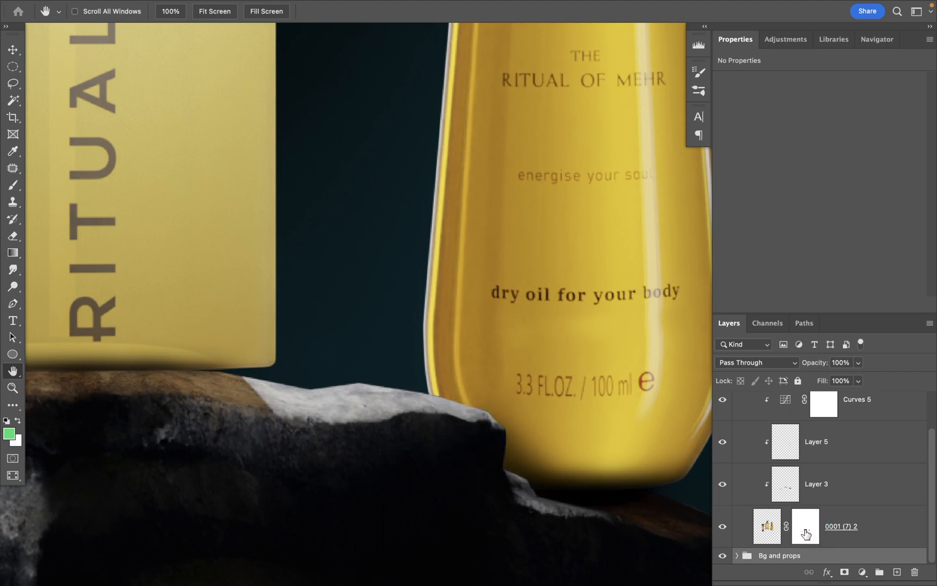
Step: View the bottle layer's mask alone, disable it briefly, then re-enable it
left_click(805, 525)
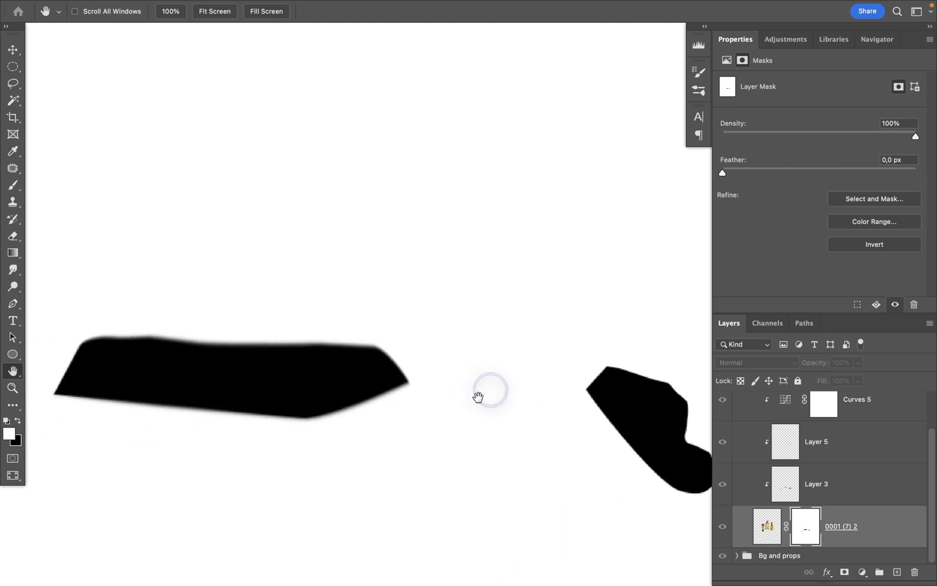
left_click(804, 525)
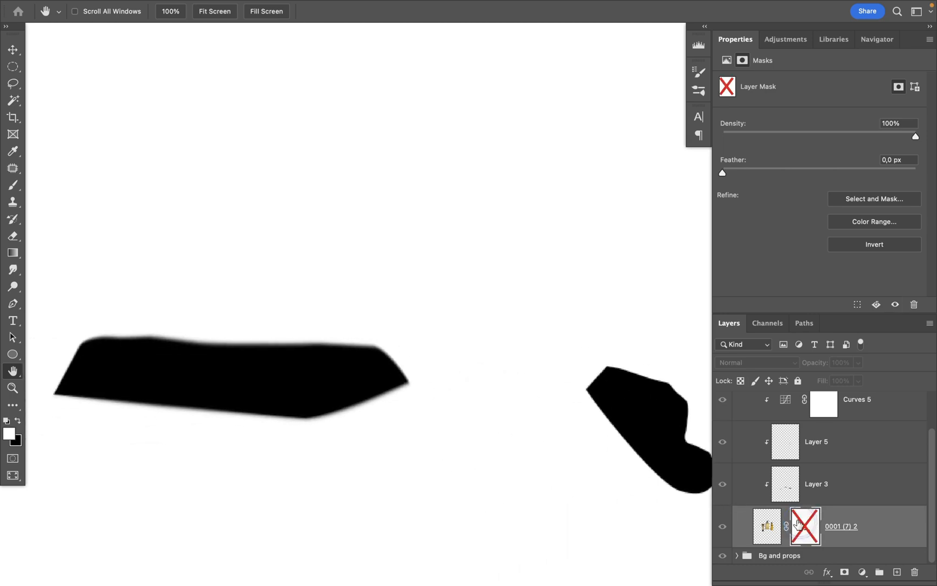
left_click(805, 526)
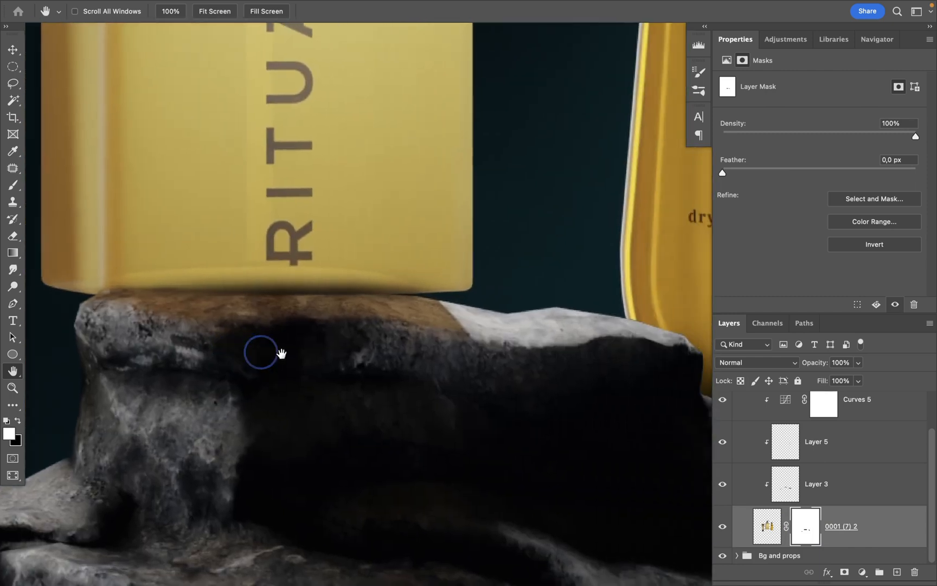
left_click_drag(265, 348, 436, 362)
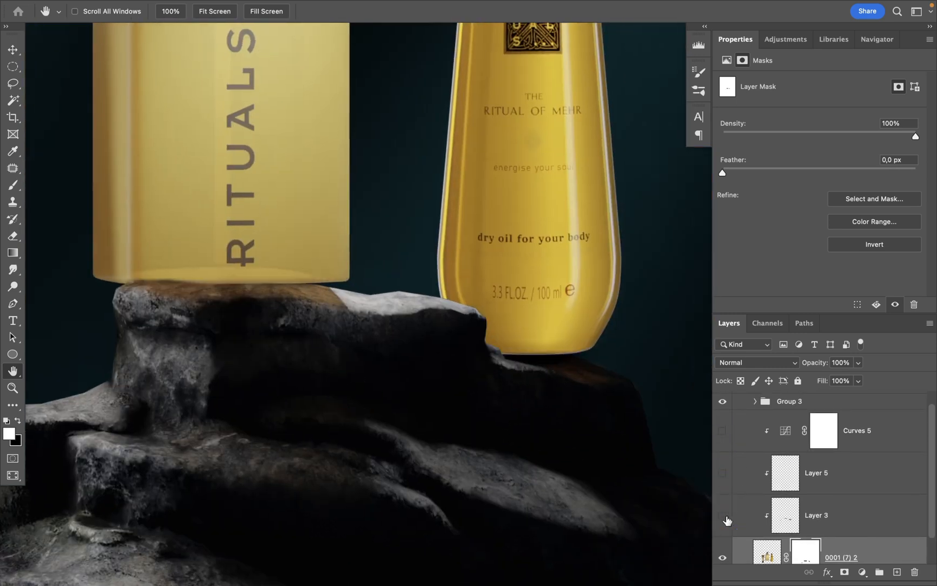
Step: Turn Layer 3 and Layer 5 back on beneath the oil bottle
left_click(815, 515)
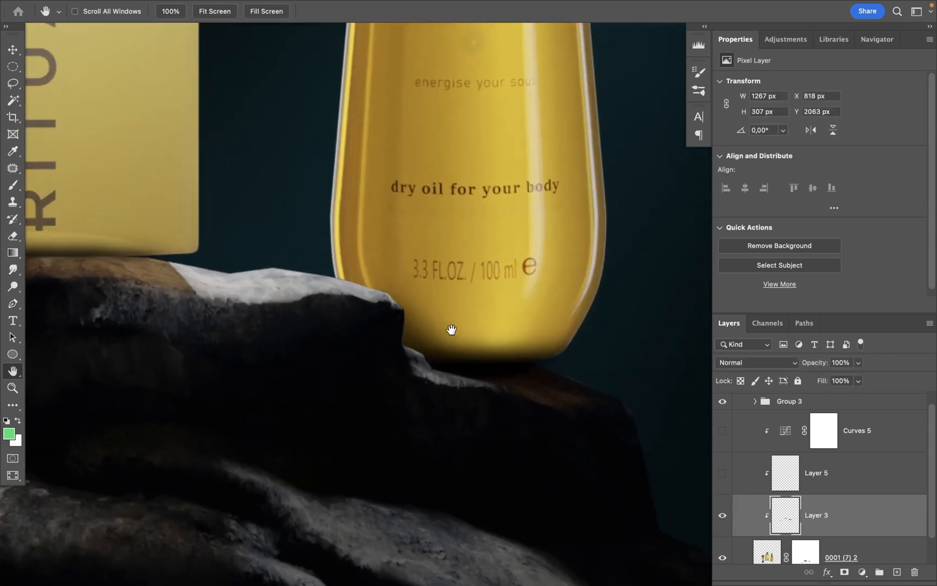
left_click_drag(453, 330, 394, 368)
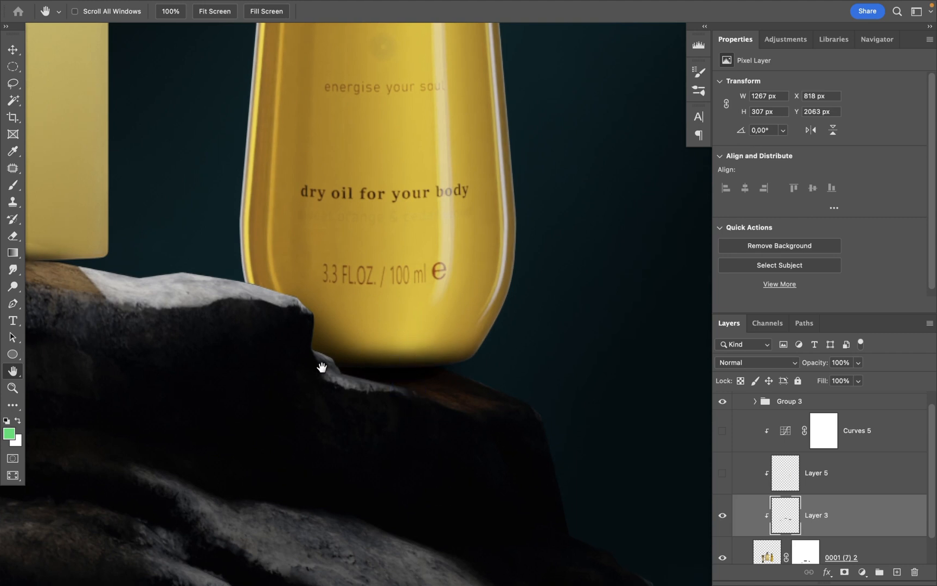
left_click(723, 473)
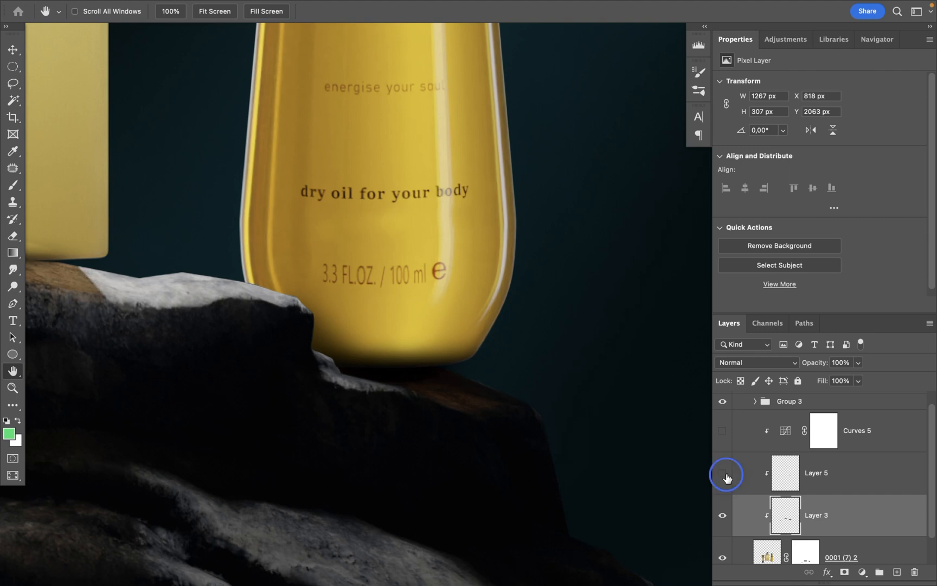
left_click(723, 473)
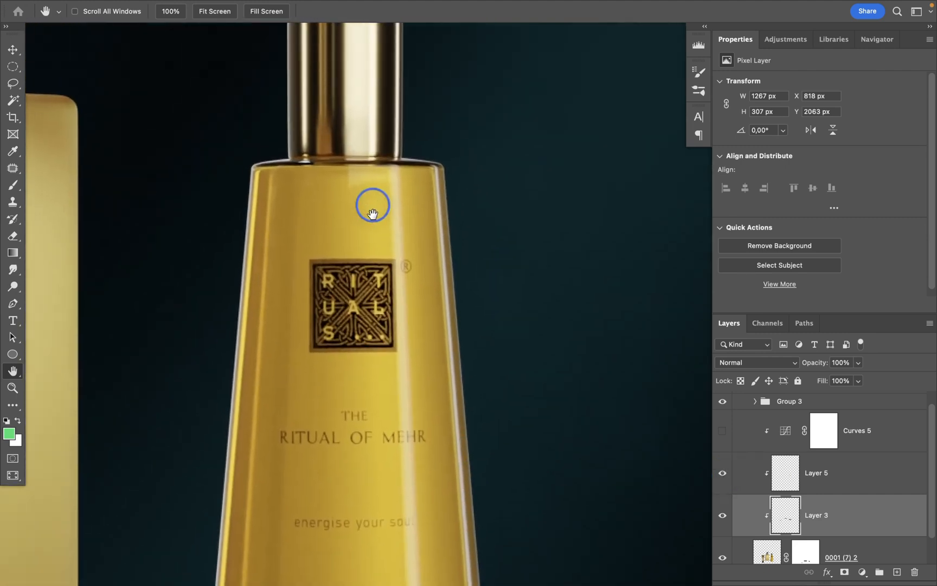
left_click_drag(372, 212, 365, 198)
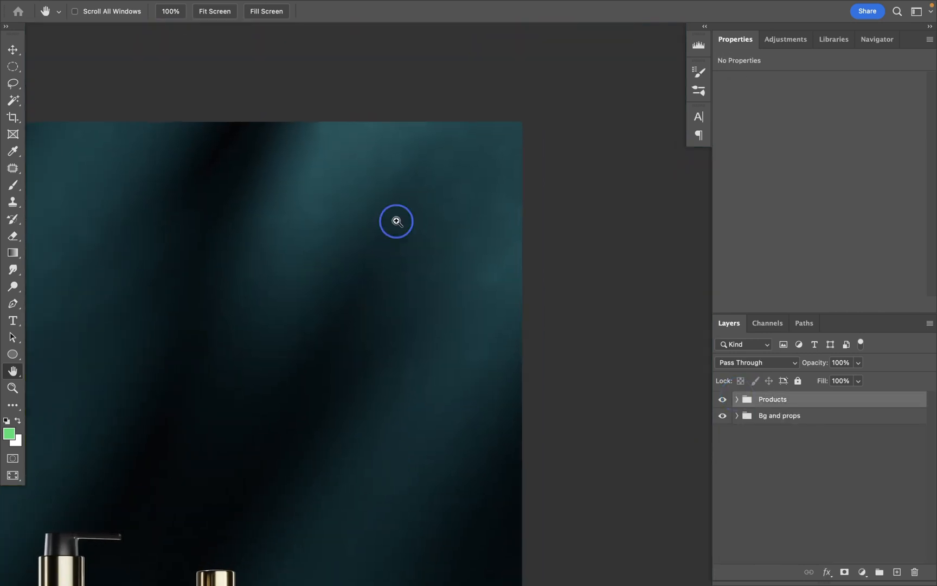
Step: Expand the Products group to show Curves 4, then zoom out to the whole composite
left_click(722, 400)
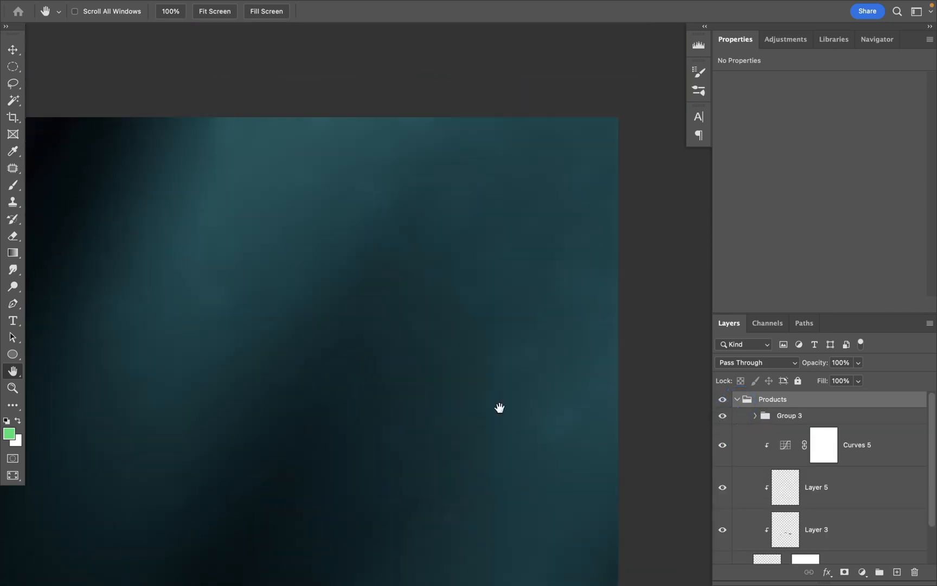
left_click_drag(499, 408, 470, 365)
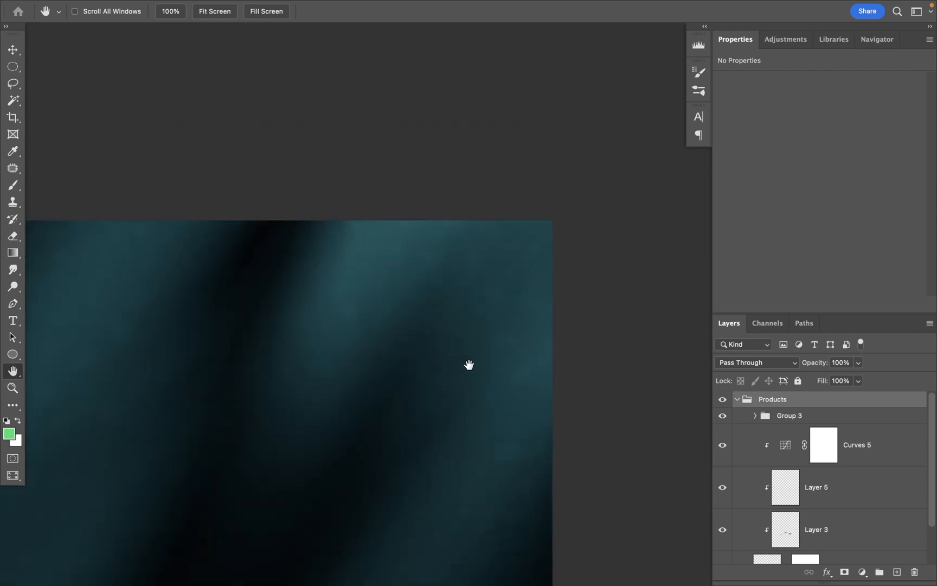
left_click(723, 416)
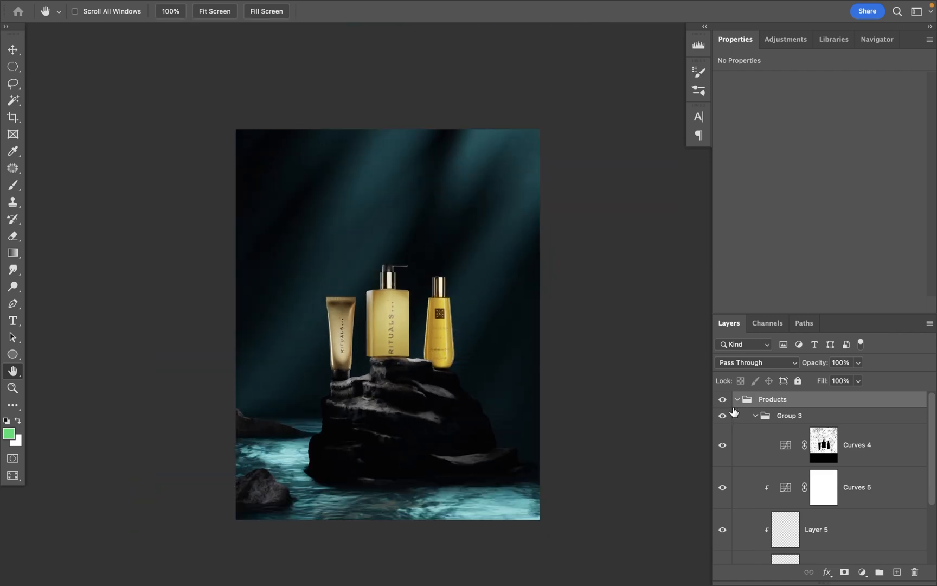
Step: Collapse the Products group, leaving only Products and Bg and props listed
left_click(738, 400)
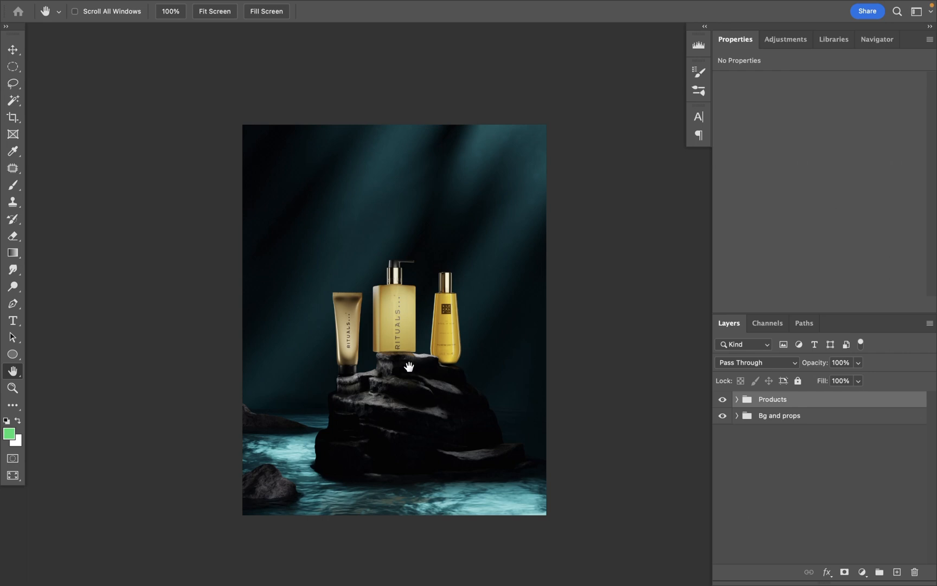
left_click_drag(409, 367, 419, 345)
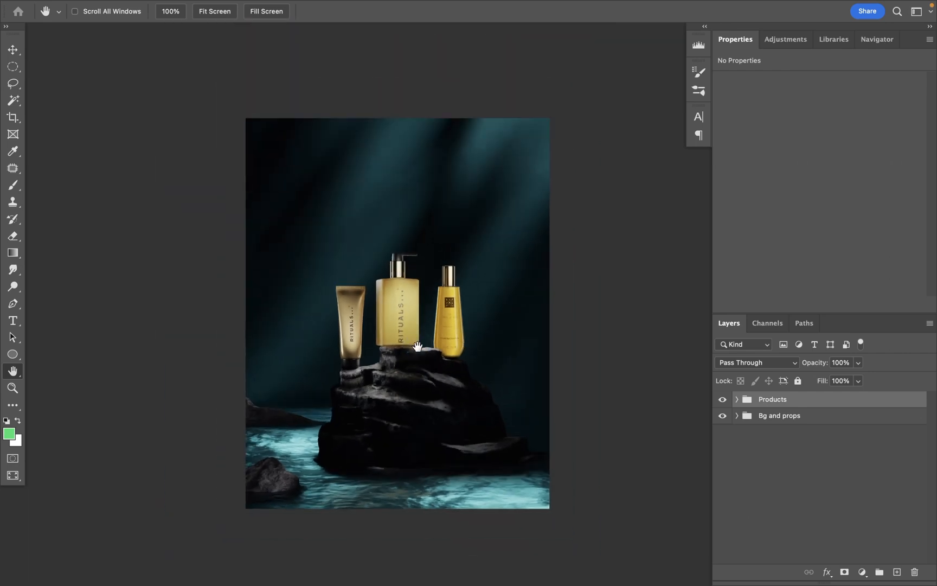